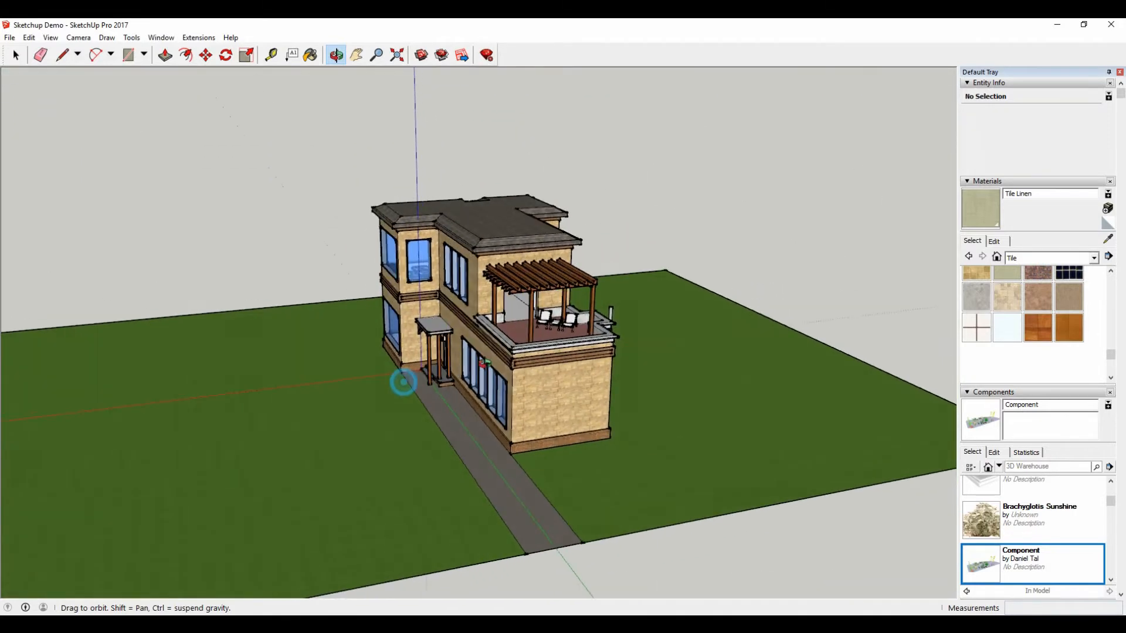
Step: Orbit the house model to a straight front view and reach the Extensions menu
drag(402, 383, 408, 457)
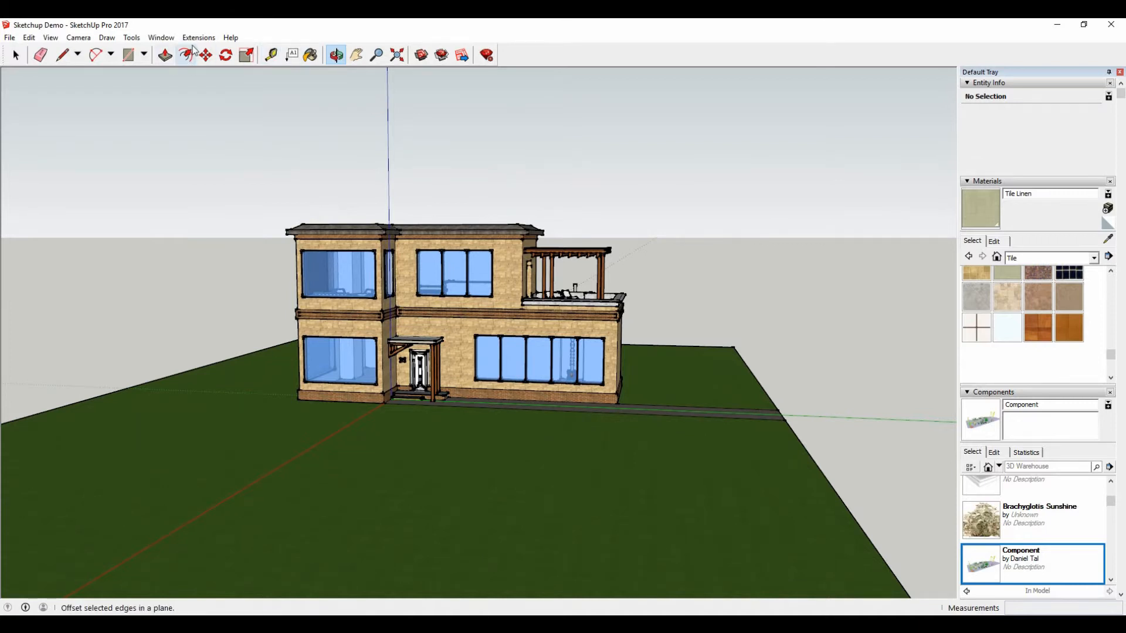
click(206, 55)
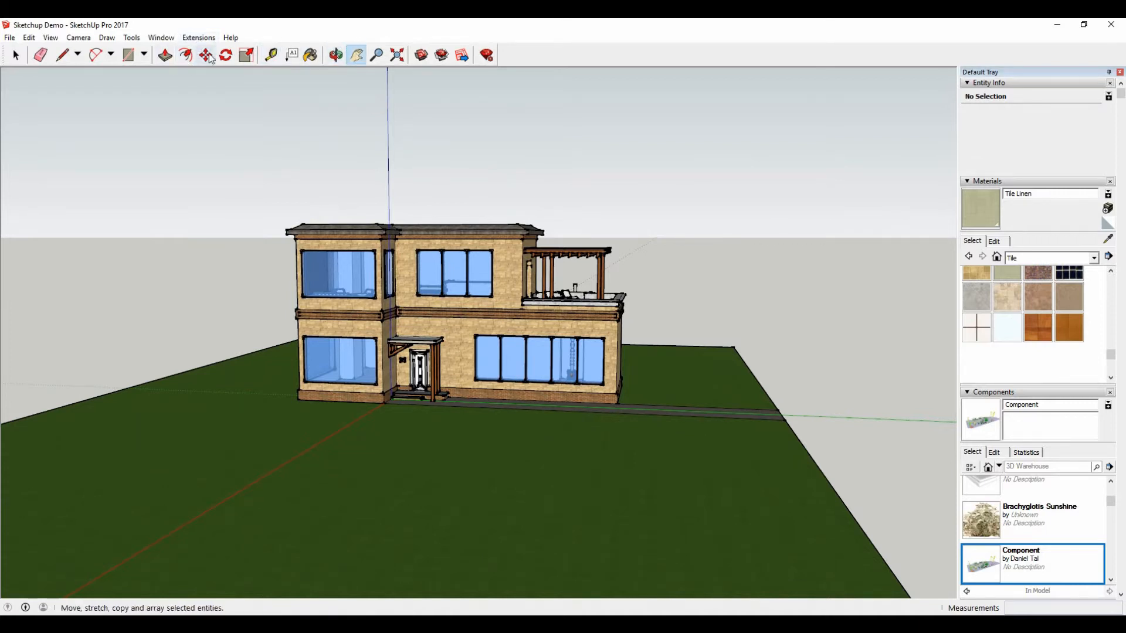
click(198, 37)
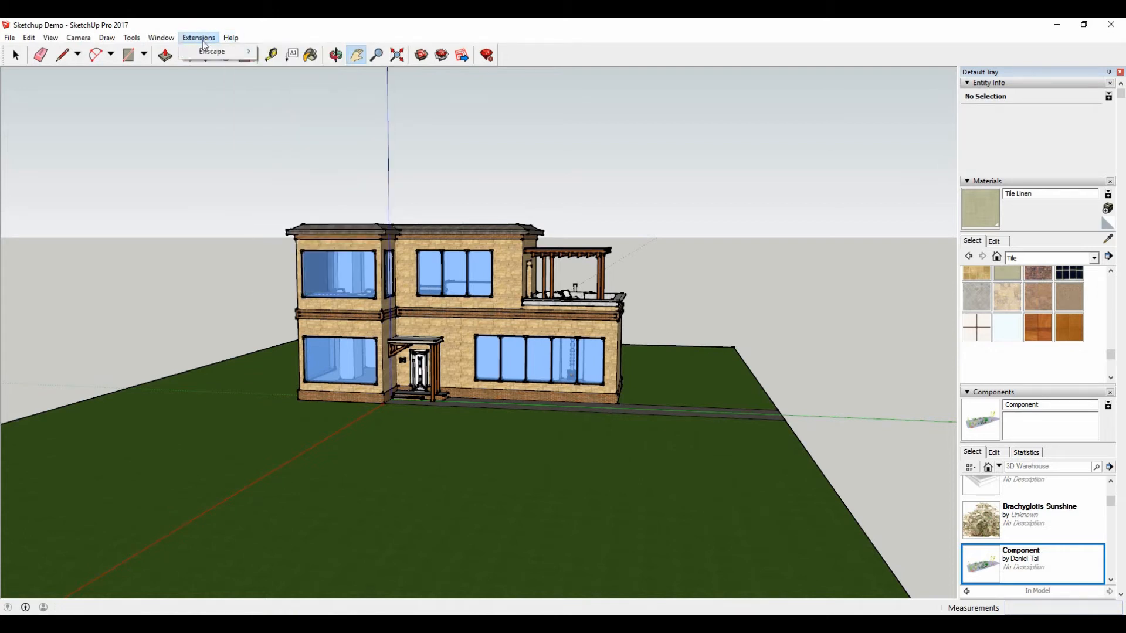
Step: Launch Enscape on the house model via Extensions > Enscape > Start Enscape
click(211, 50)
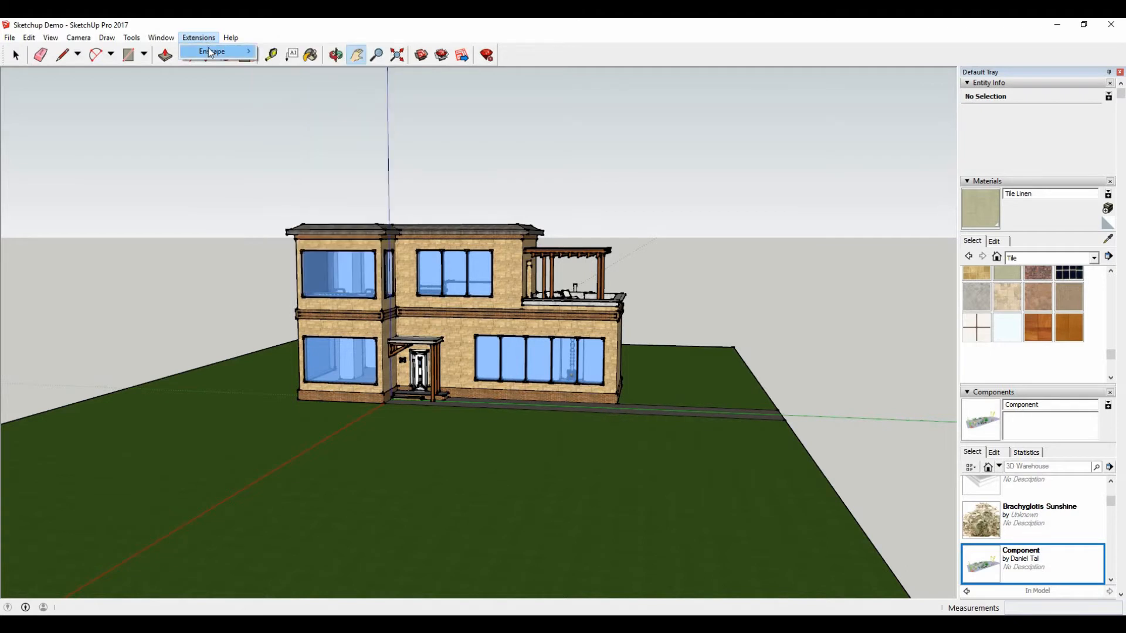
click(212, 51)
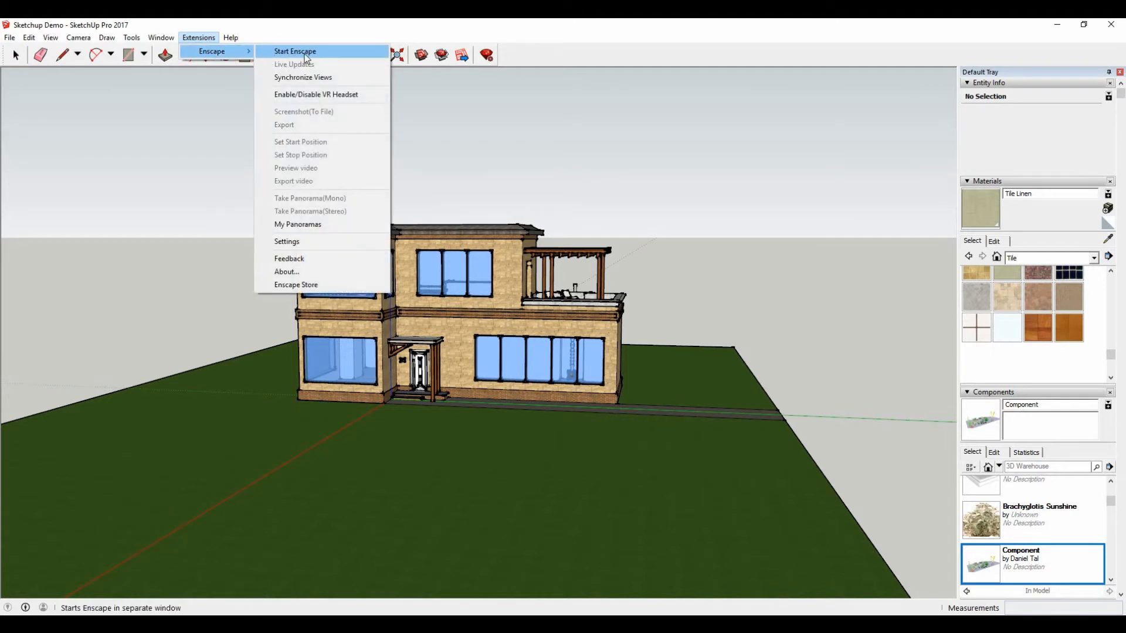
click(294, 50)
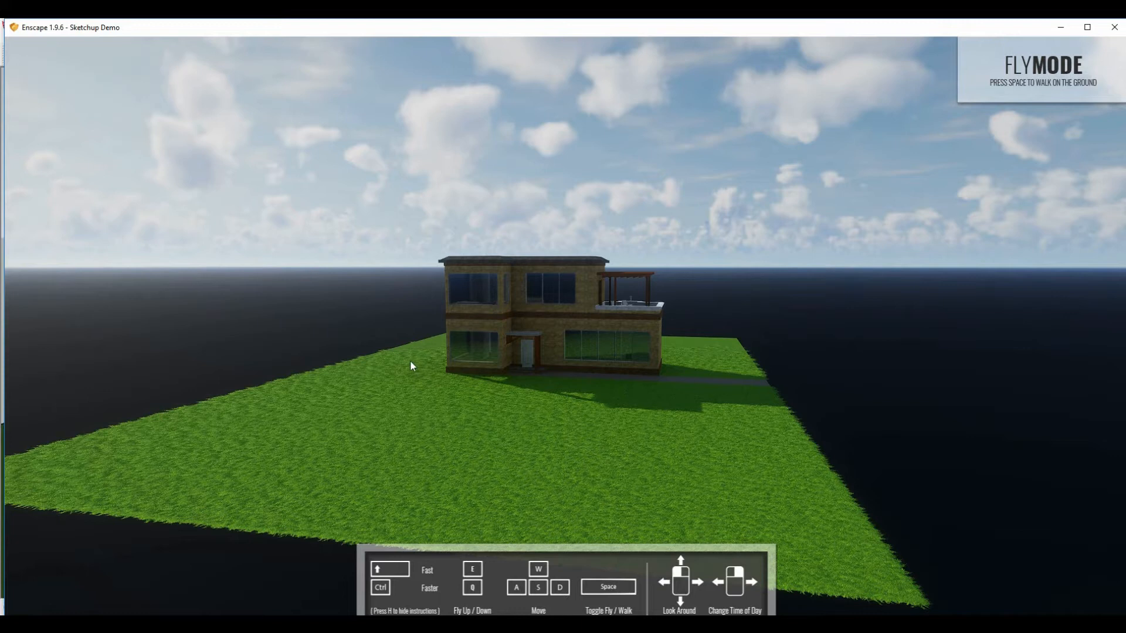
mouse_move(422, 377)
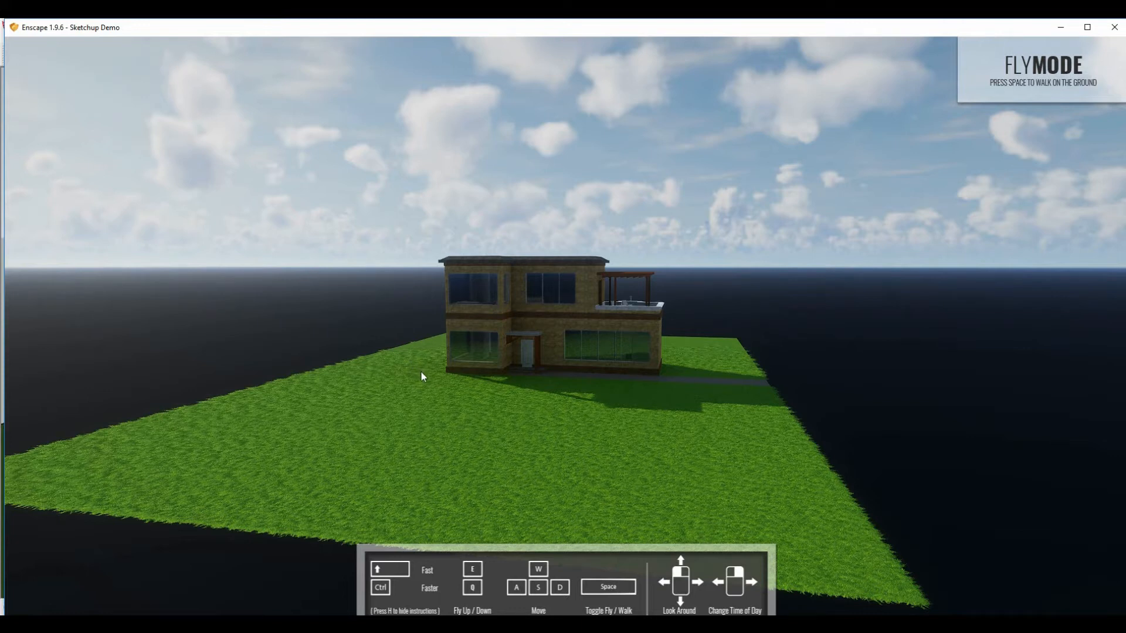
mouse_move(423, 387)
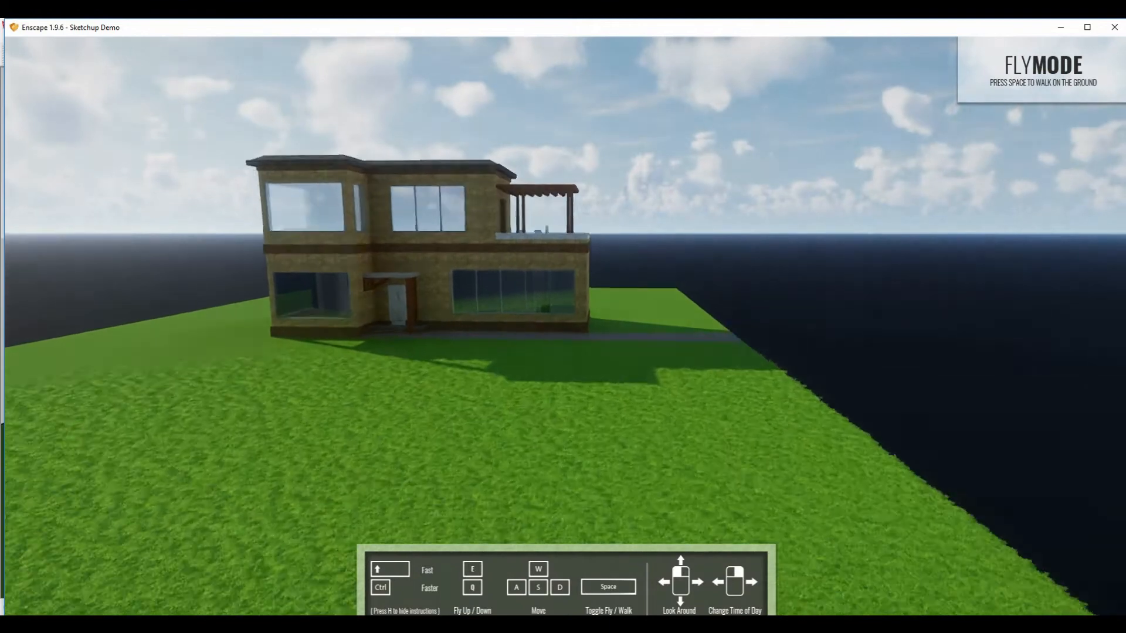
Step: Switch the Enscape render from flying to walking at ground level before the facade
key(space)
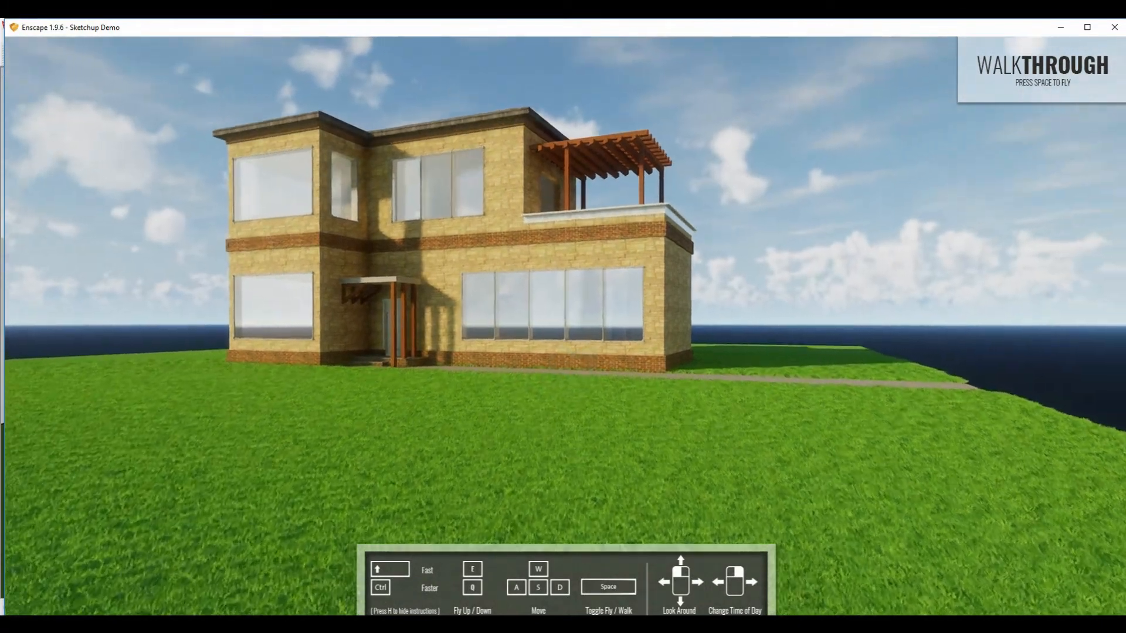
Step: Tour the doorway and pergola terrace toggling fly/walk, ending in fly mode above the roof
key(space)
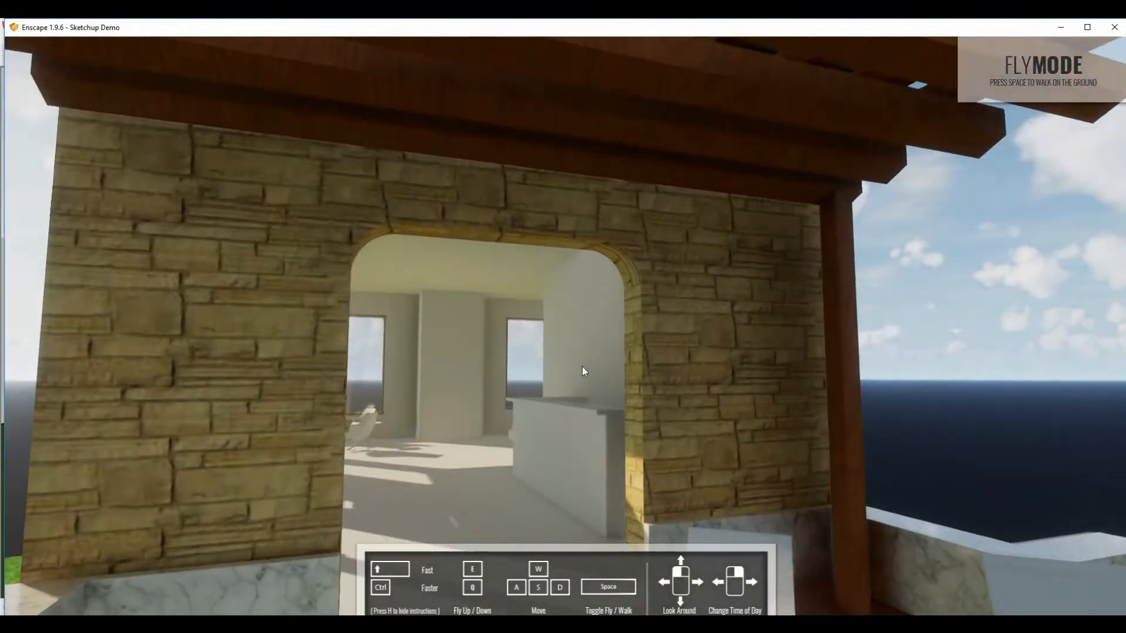
key(space)
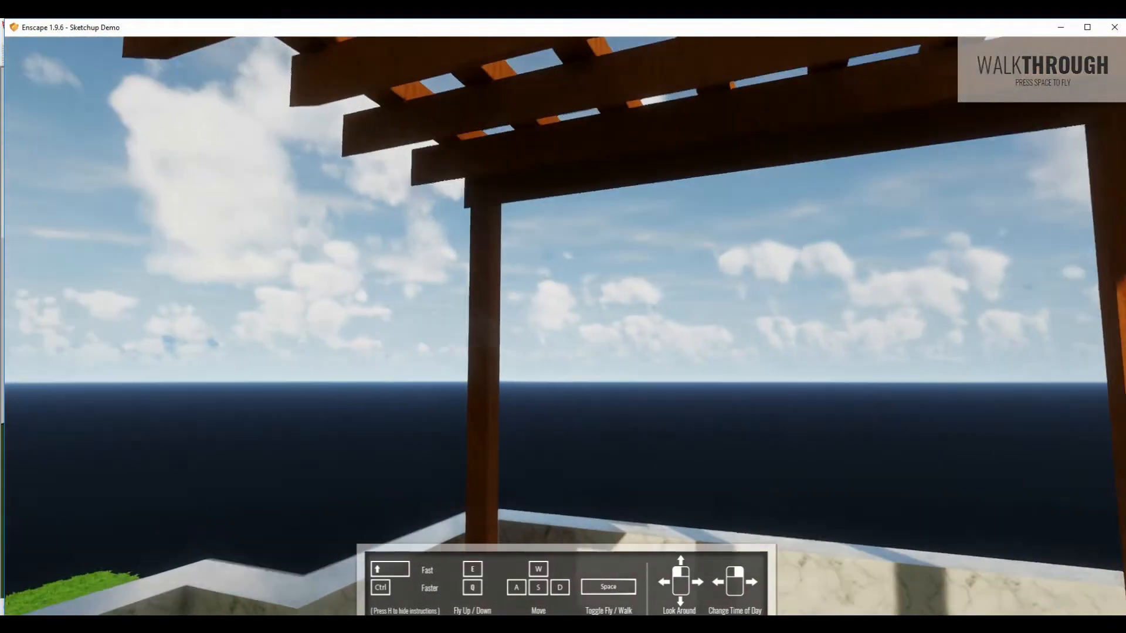
key(space)
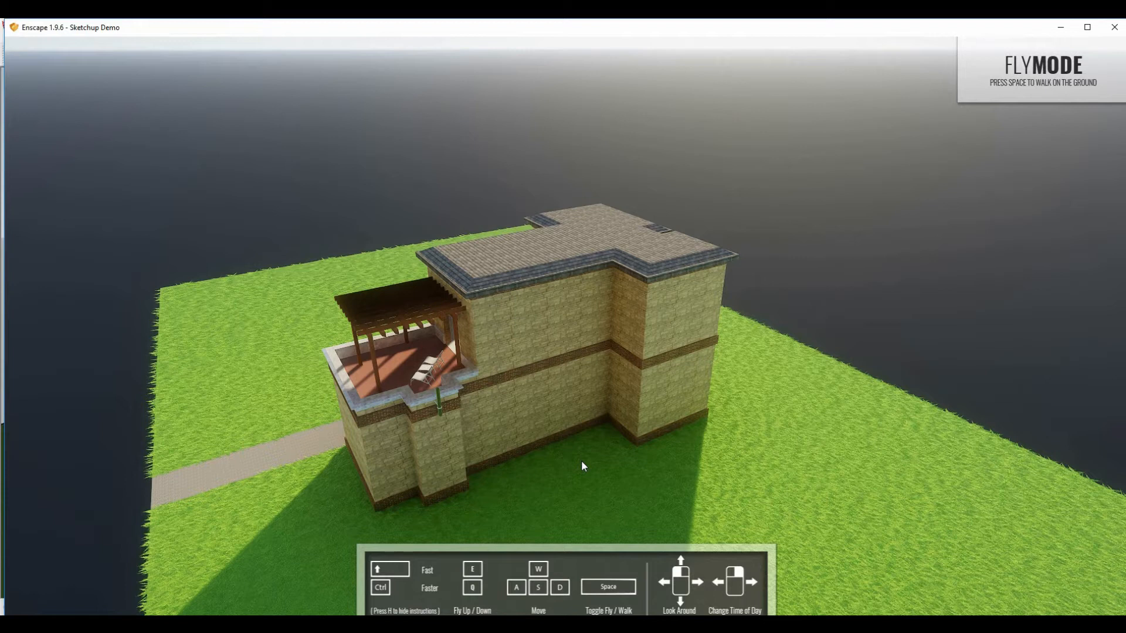
mouse_move(453, 21)
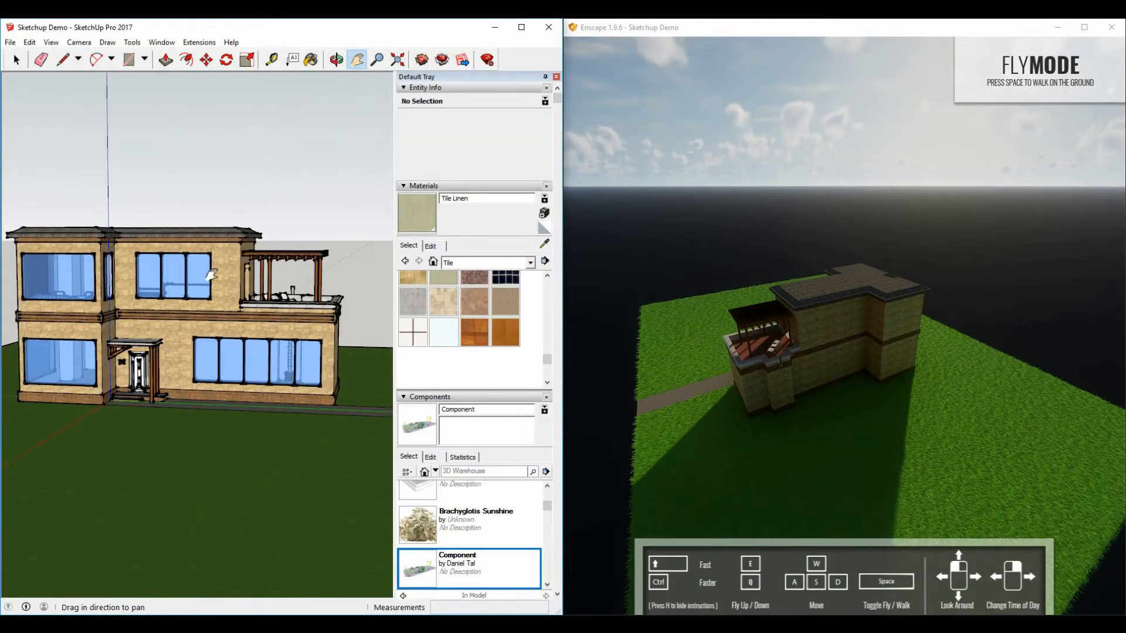
Step: Place a section plane above the roof and lower it to cut through the ground floor
click(225, 60)
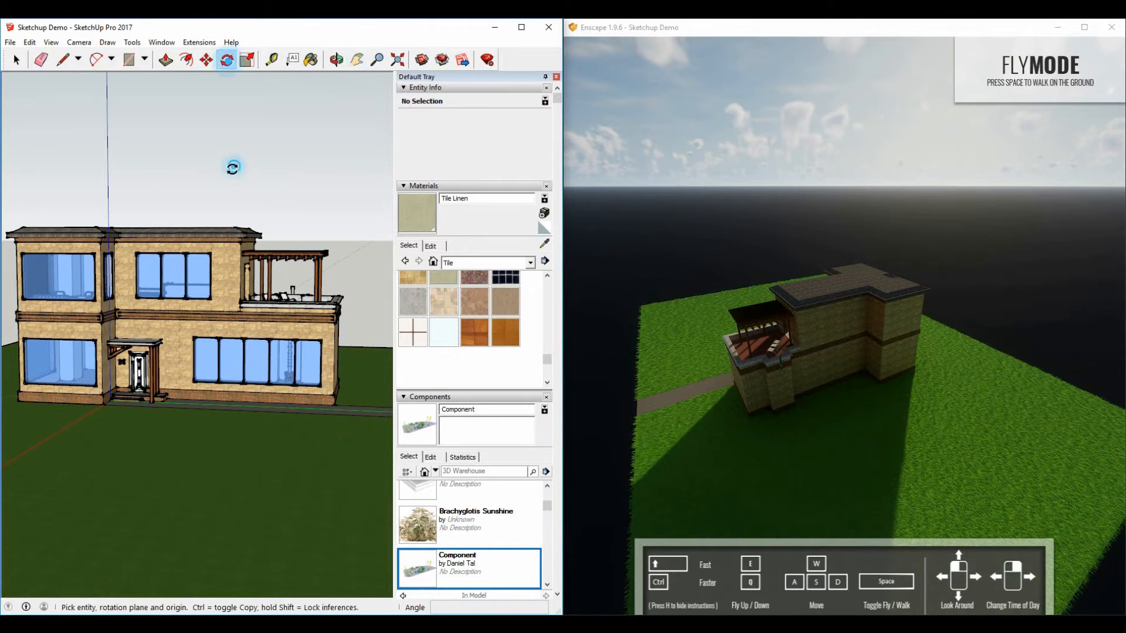
click(165, 59)
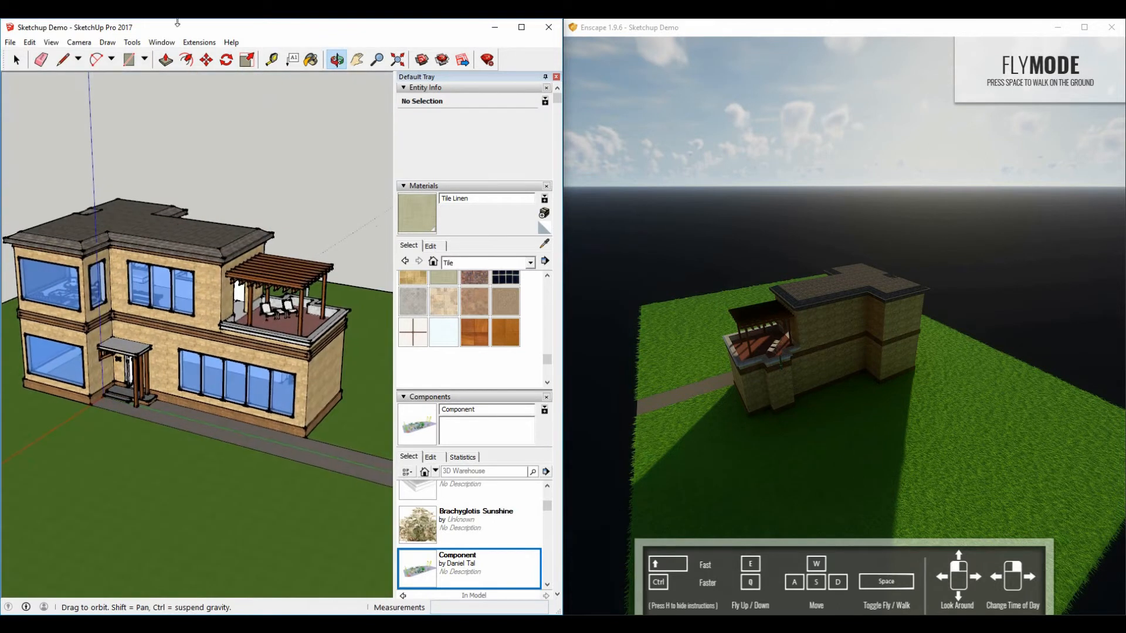
click(131, 42)
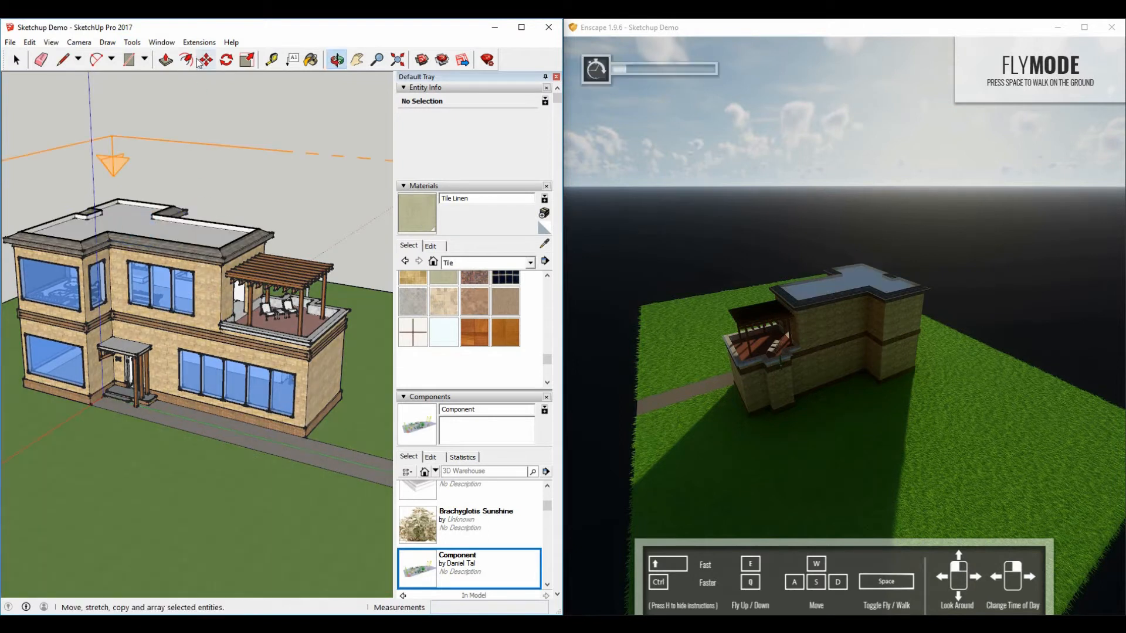
click(204, 60)
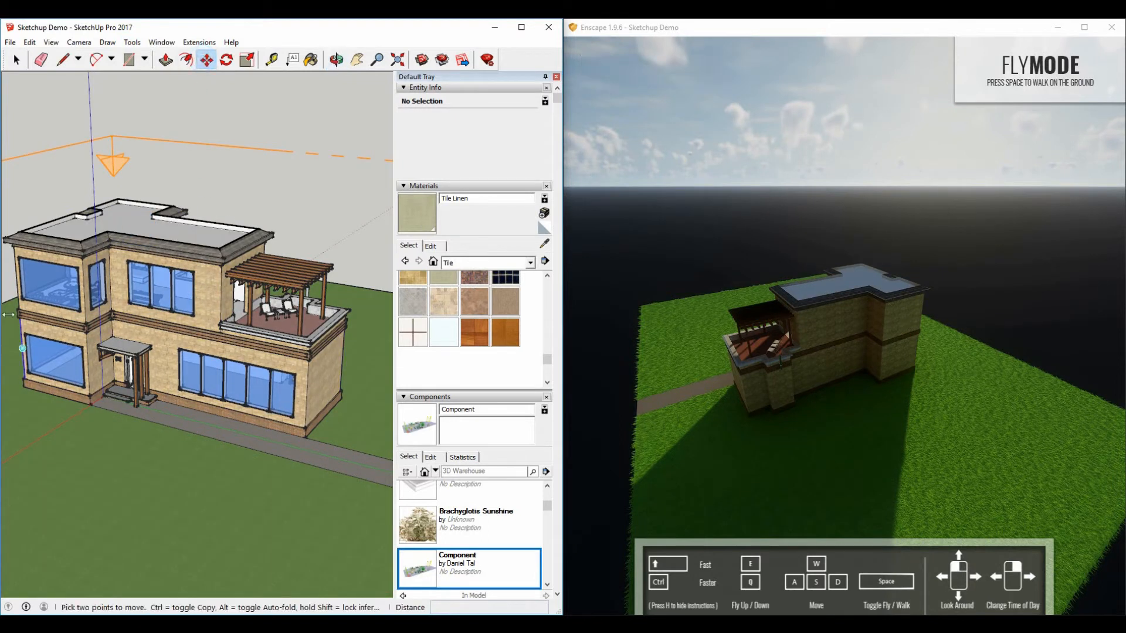
drag(113, 162, 181, 152)
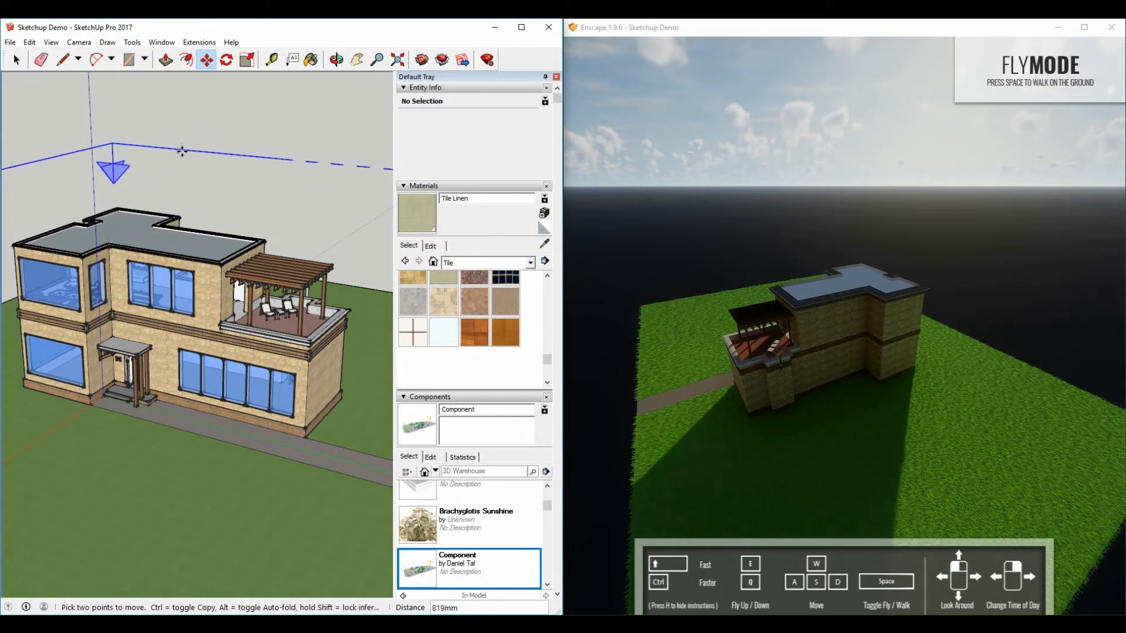
drag(183, 151, 187, 211)
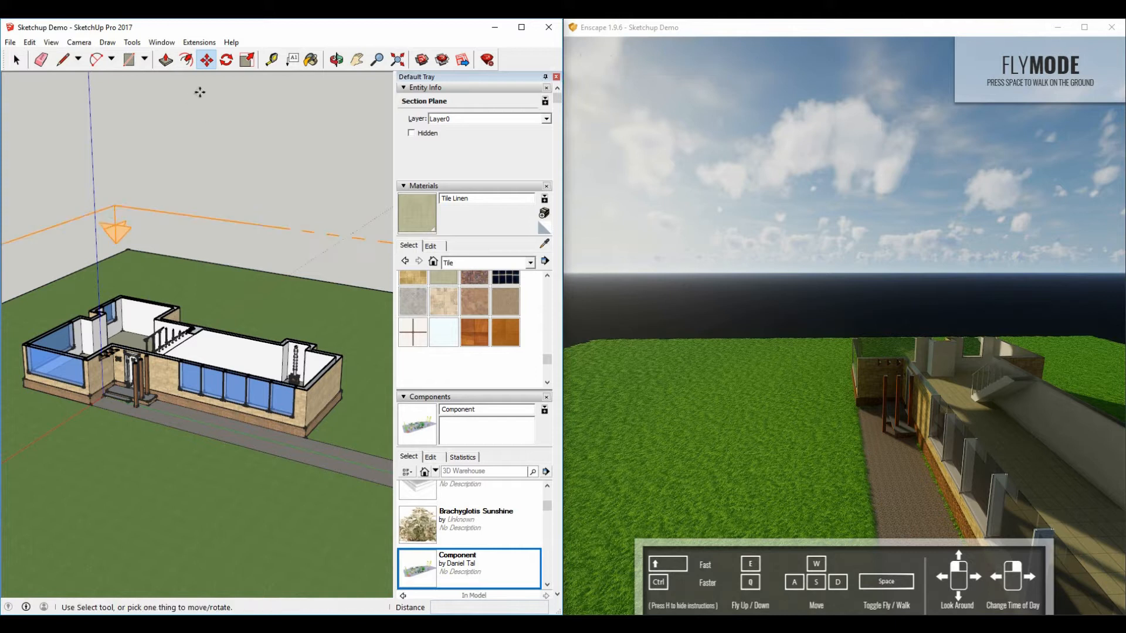
Step: Delete the section plane and draw an irregular freehand pond outline on the lawn
click(15, 60)
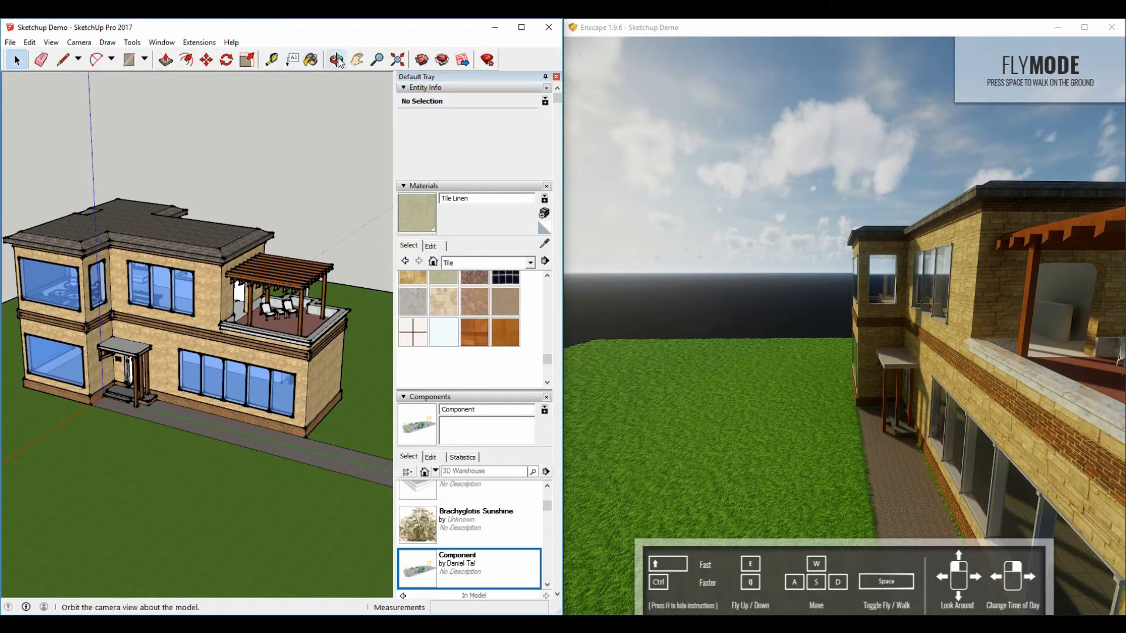
click(336, 60)
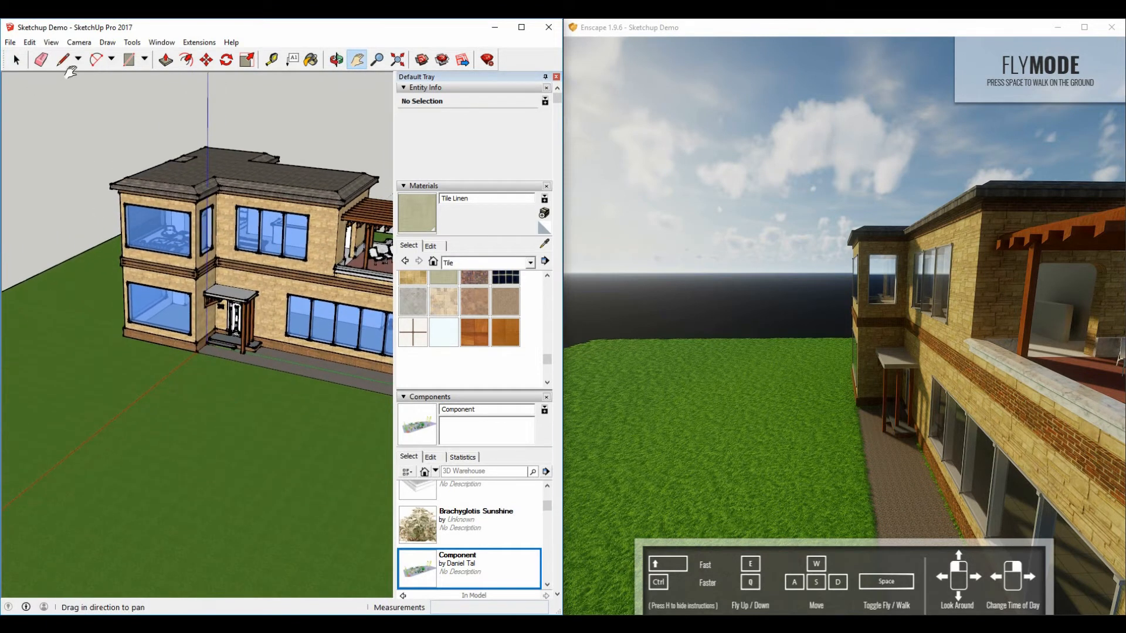
click(77, 60)
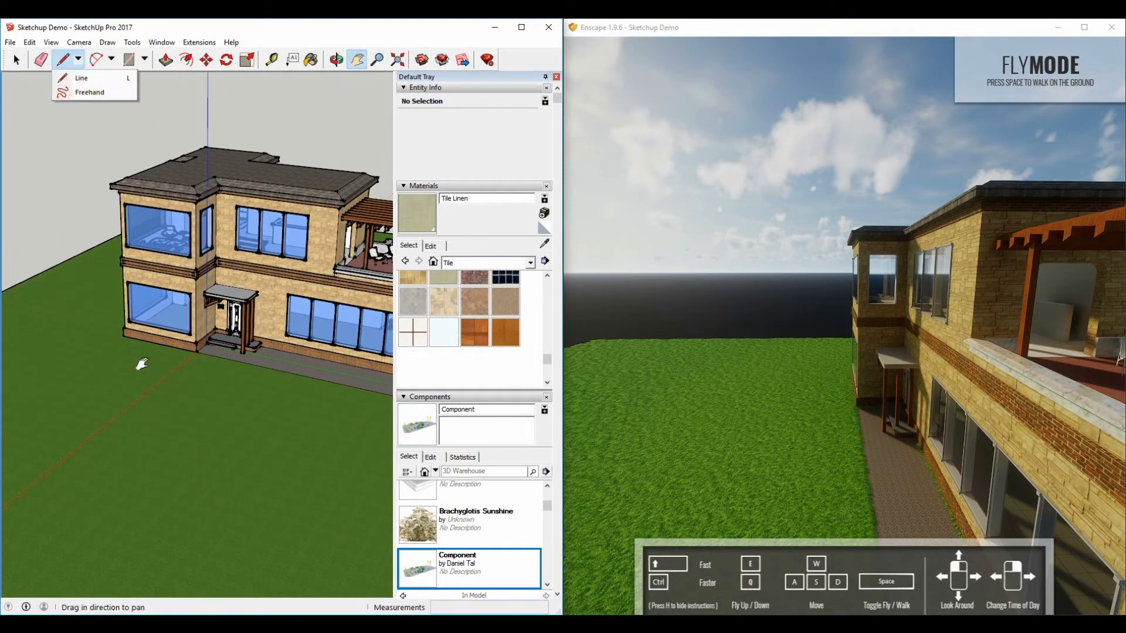
mouse_move(118, 104)
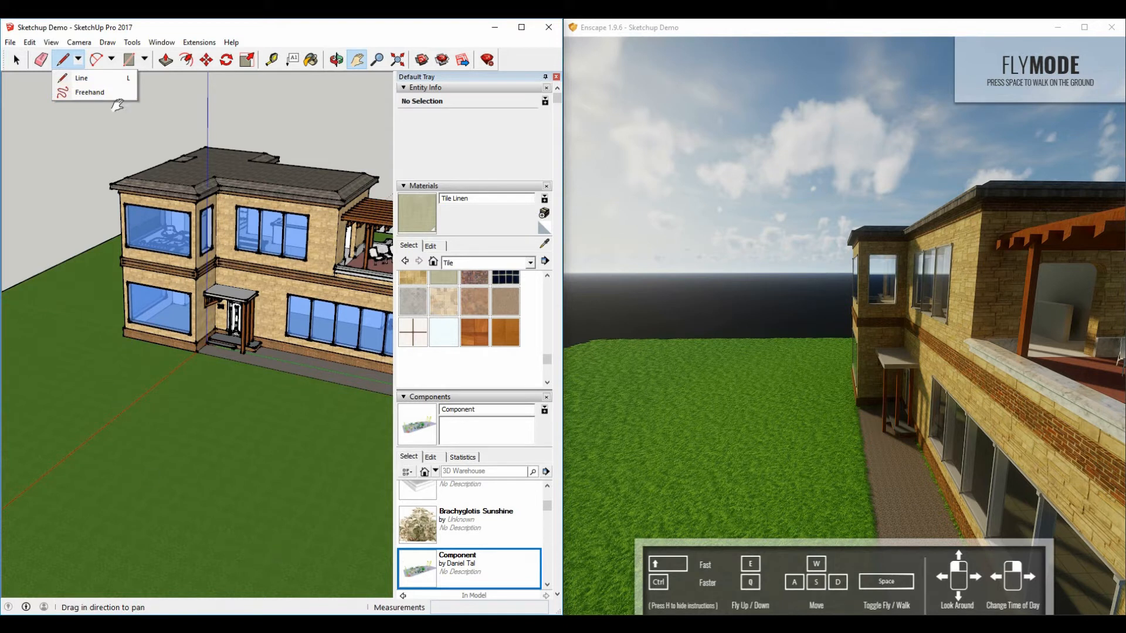
click(90, 91)
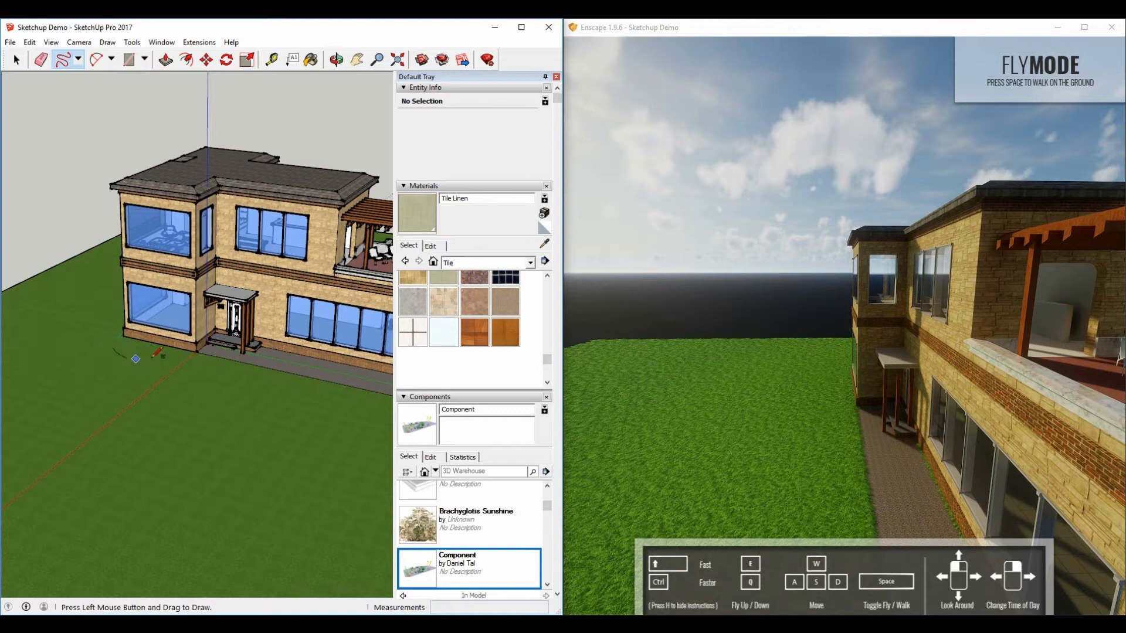
drag(135, 359, 293, 510)
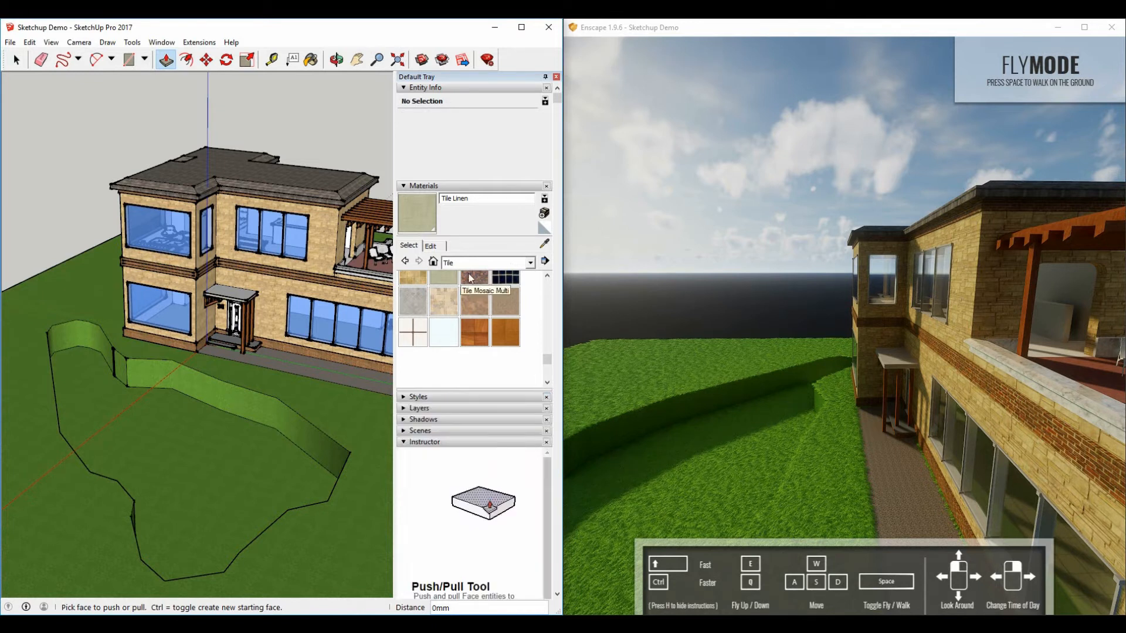
Step: Paint the pond floor with Groundcover River Rock 4 inch and cap the pond with a flat face
click(530, 262)
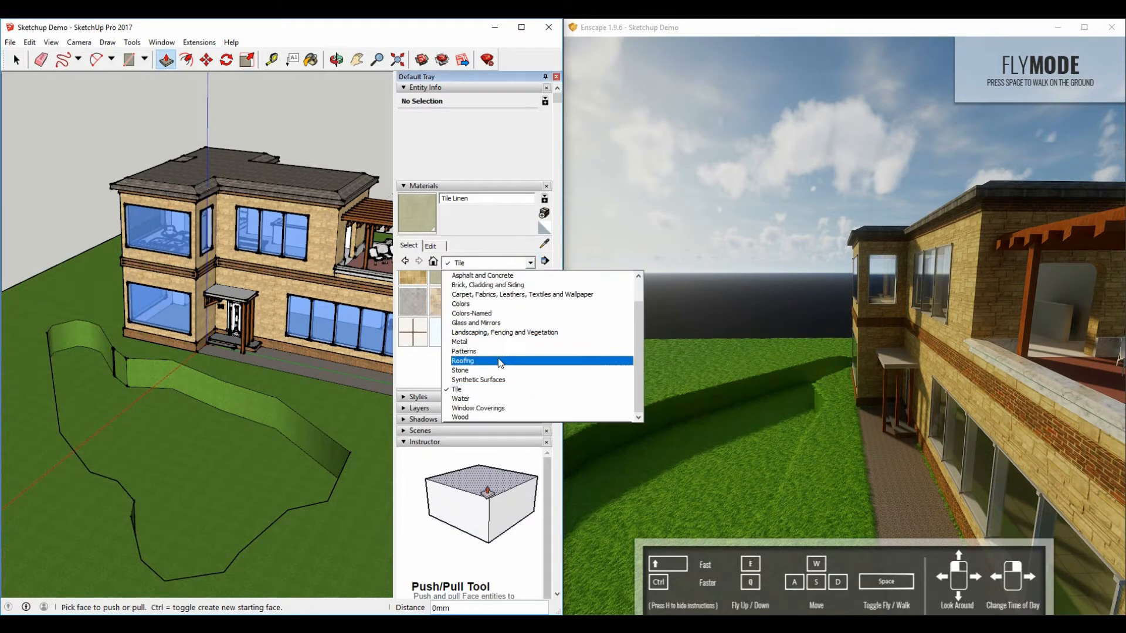
click(503, 332)
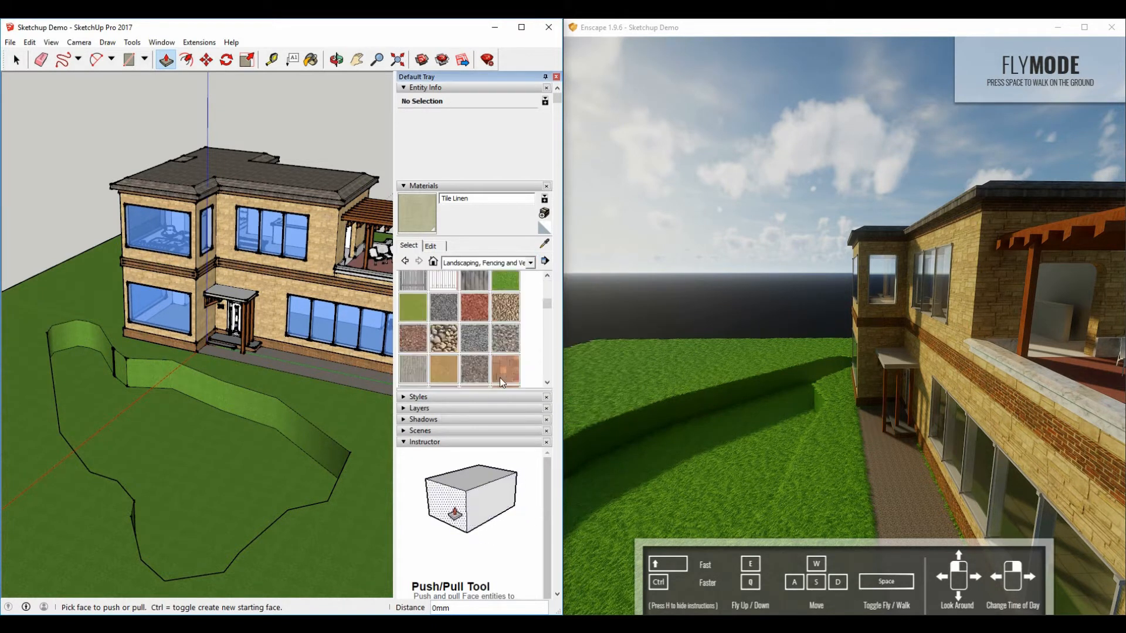
scroll(down, 3)
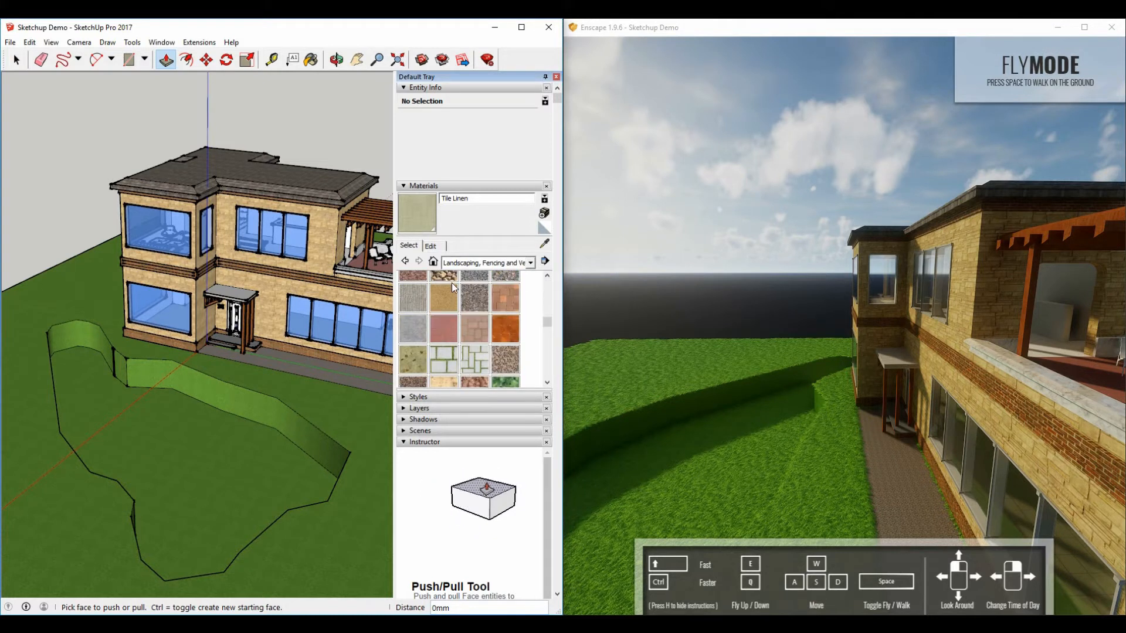
click(311, 60)
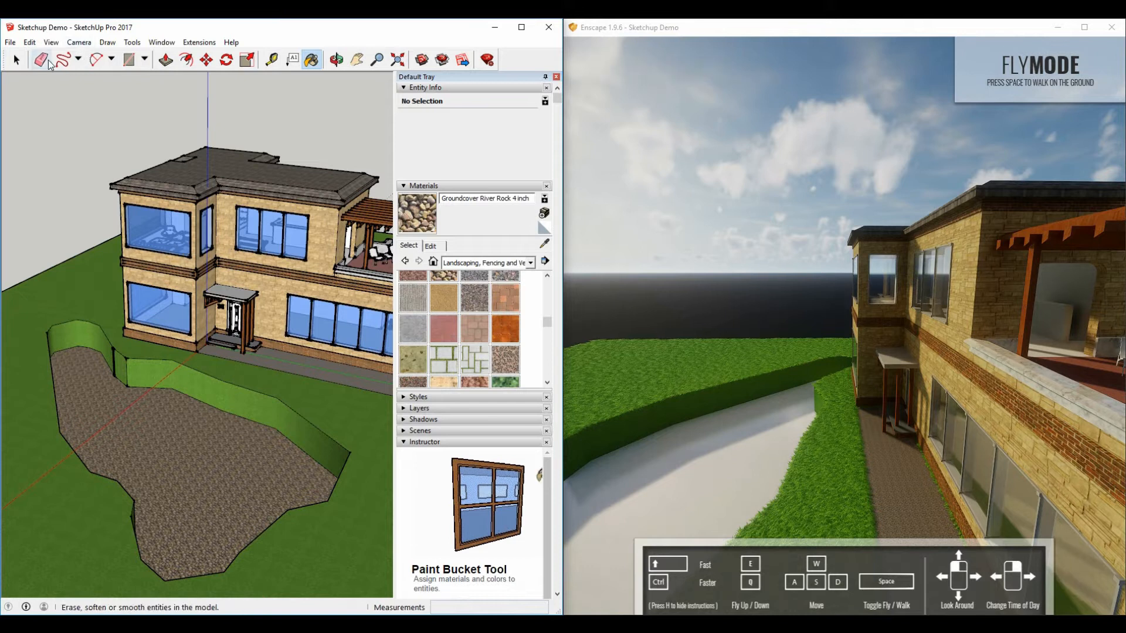
click(78, 59)
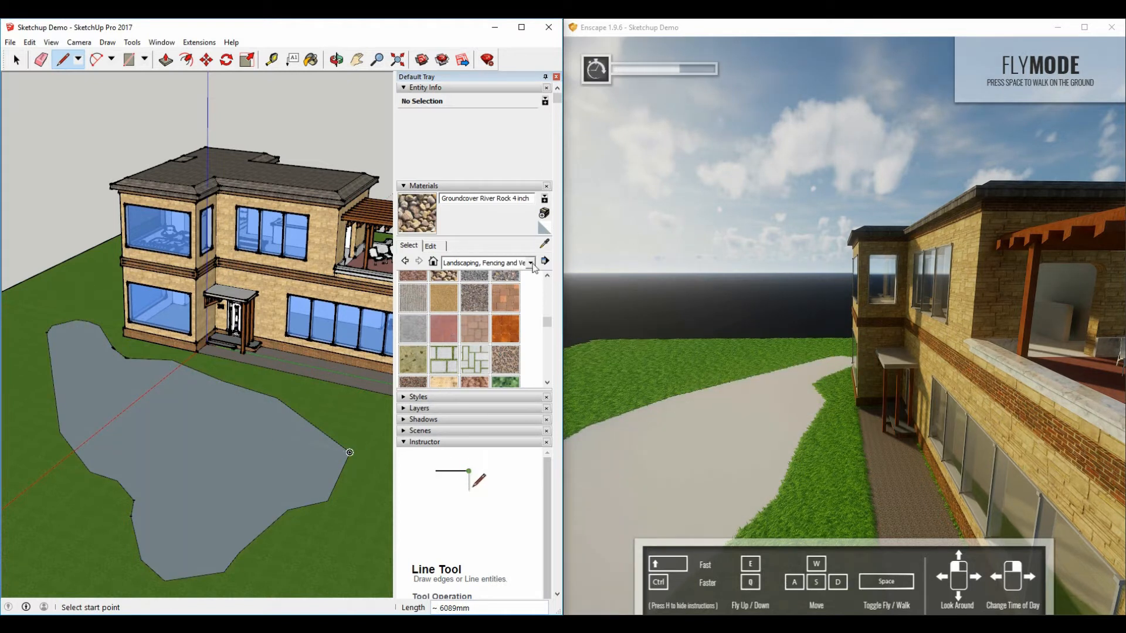
click(530, 261)
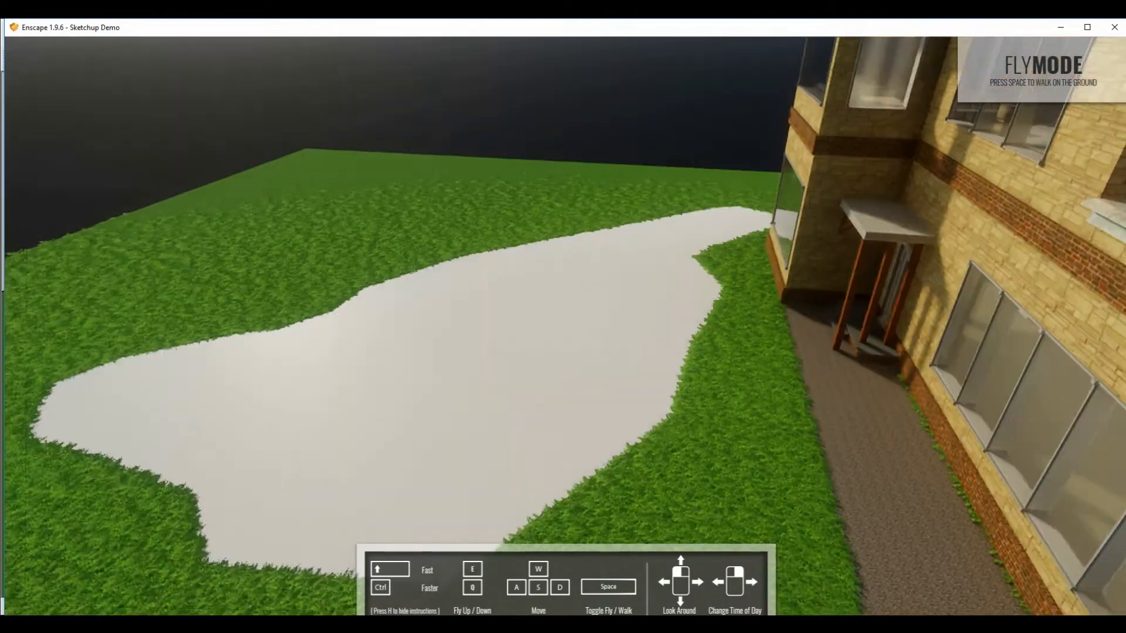
Step: Switch Enscape to walk mode at ground level beside the pond
key(space)
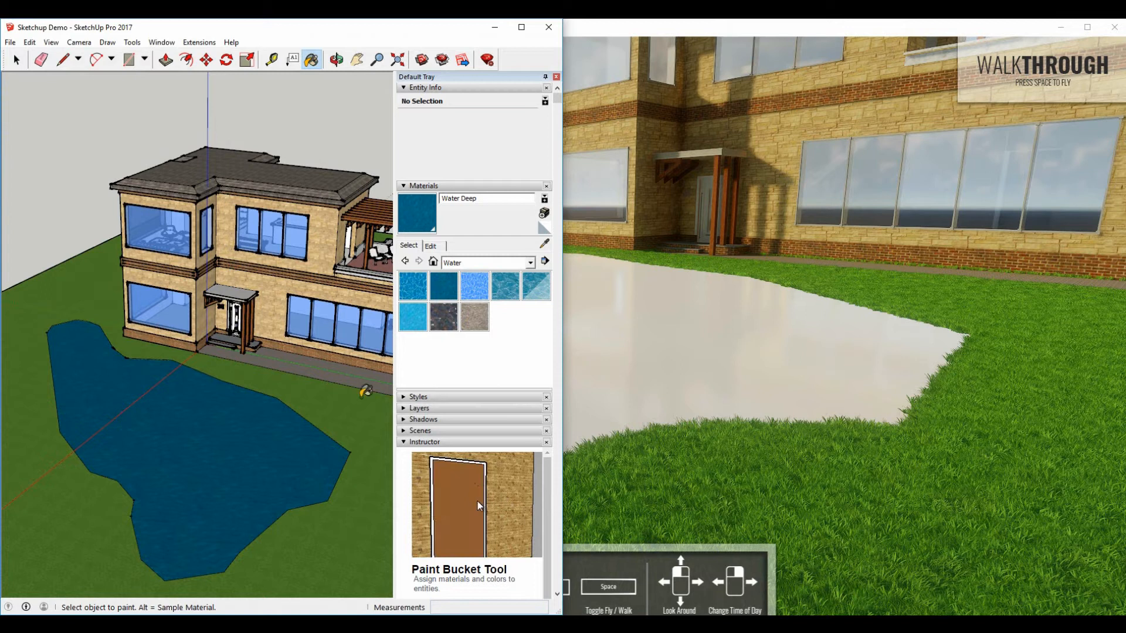
Step: Draw a face over the pond pit and paint it with the Water Deep material
click(16, 60)
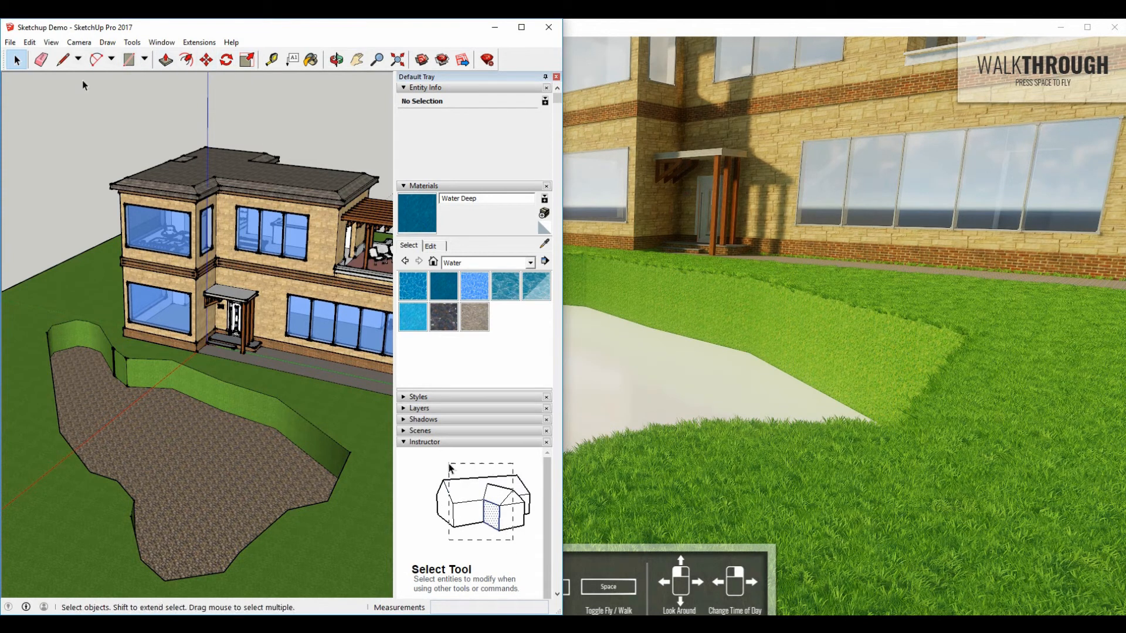
click(62, 60)
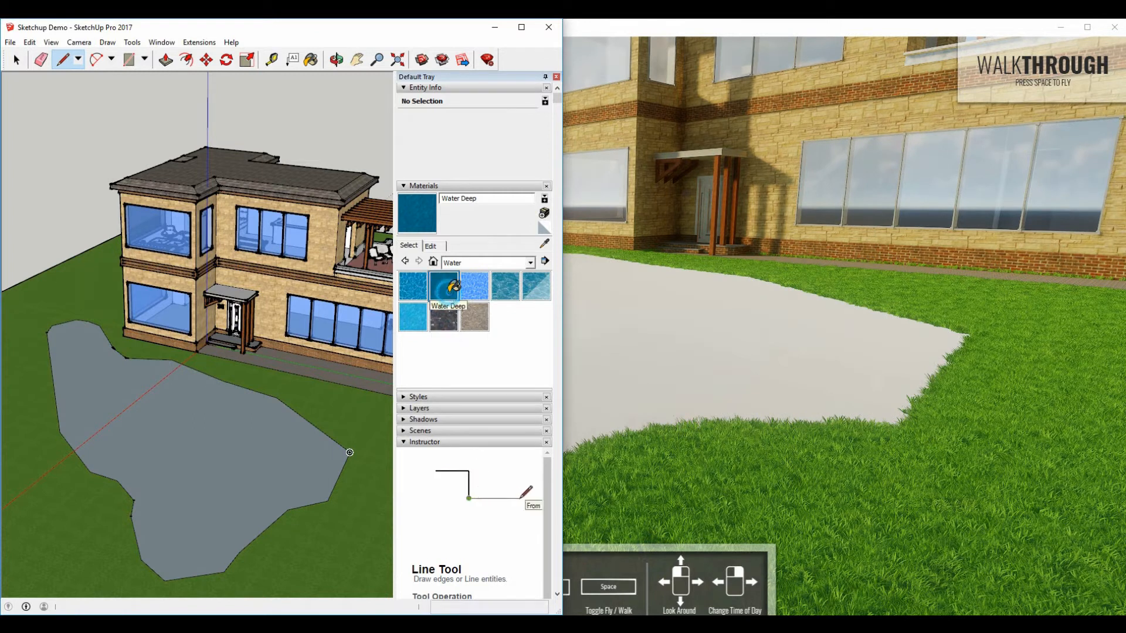
click(311, 60)
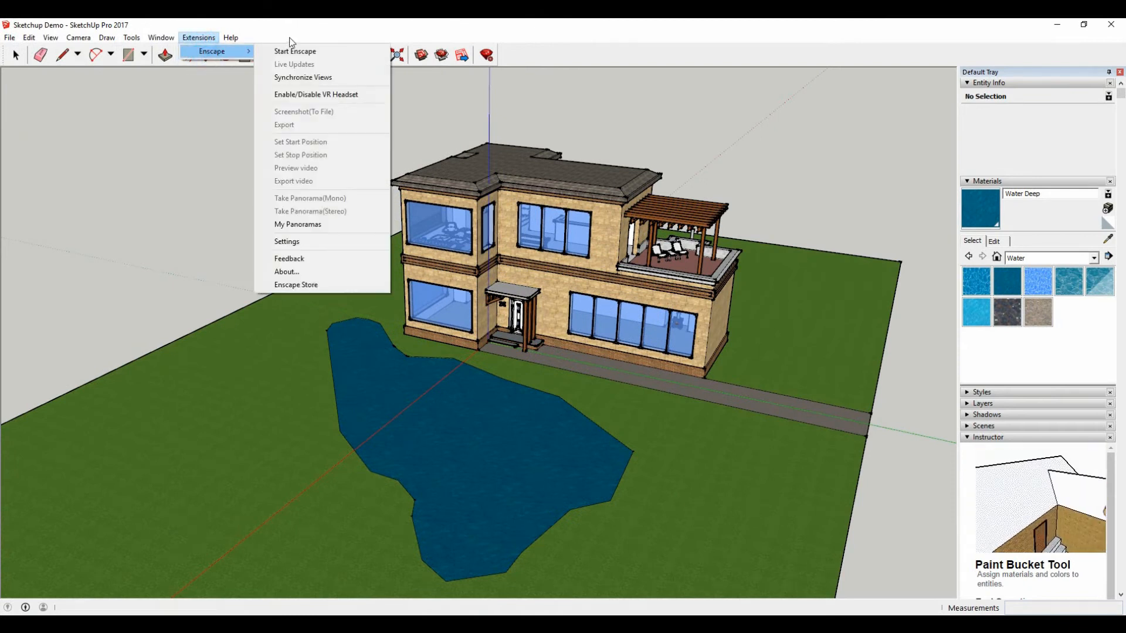
Step: Restart Enscape and fly over the pond to see it rendered as rippling dark water
click(295, 51)
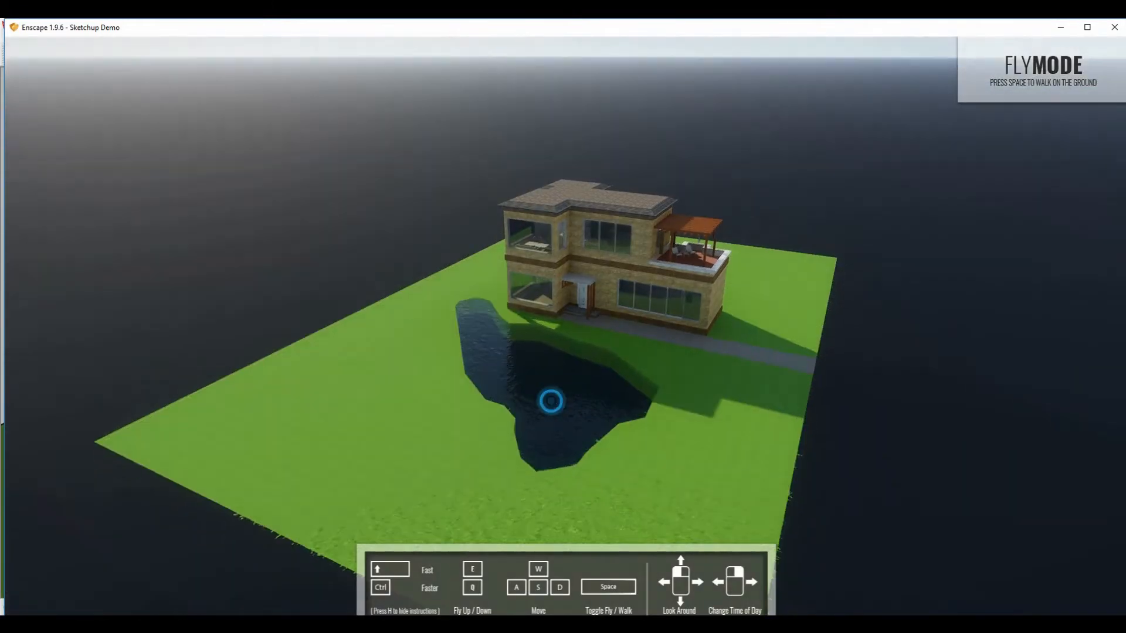
key(w)
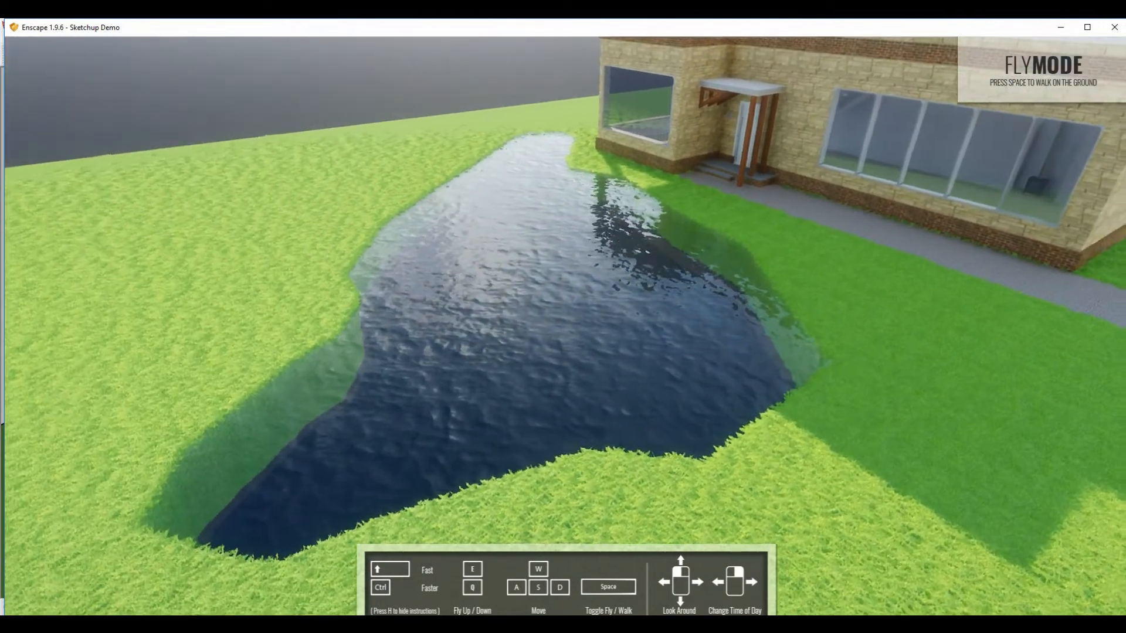
key(space)
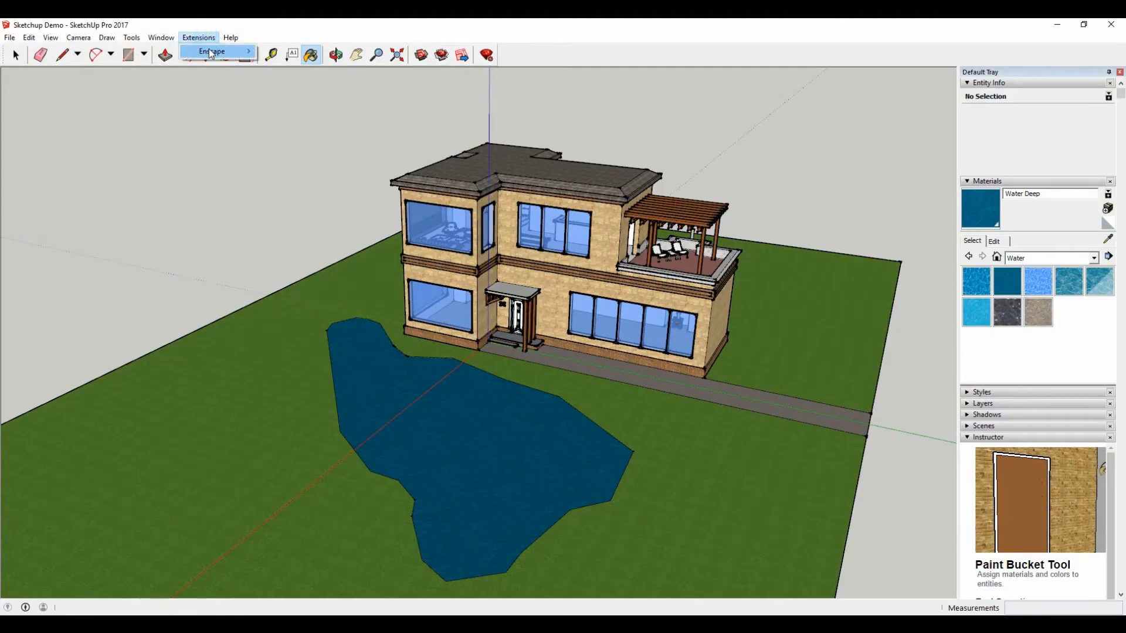
Step: Open the Enscape settings from the Extensions menu
click(211, 51)
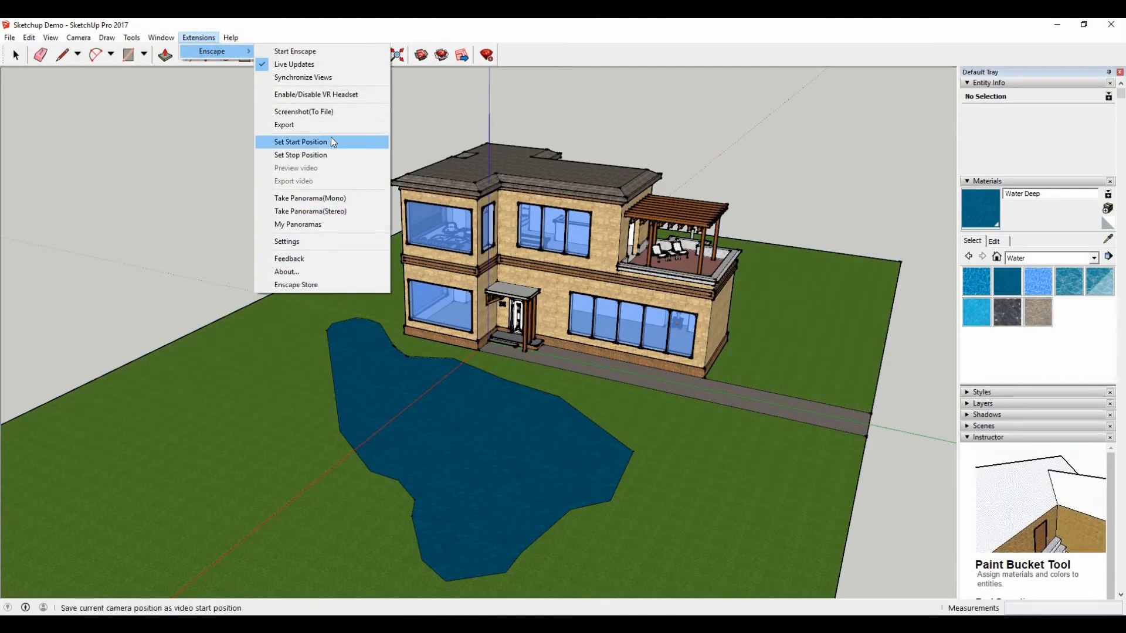
mouse_move(310, 198)
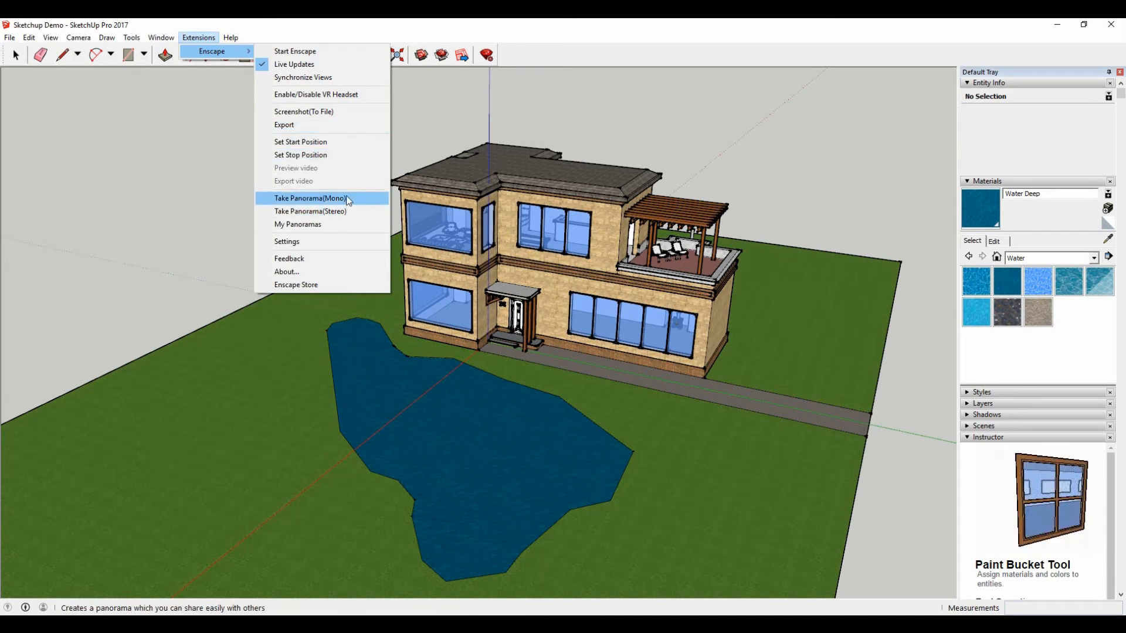
mouse_move(297, 224)
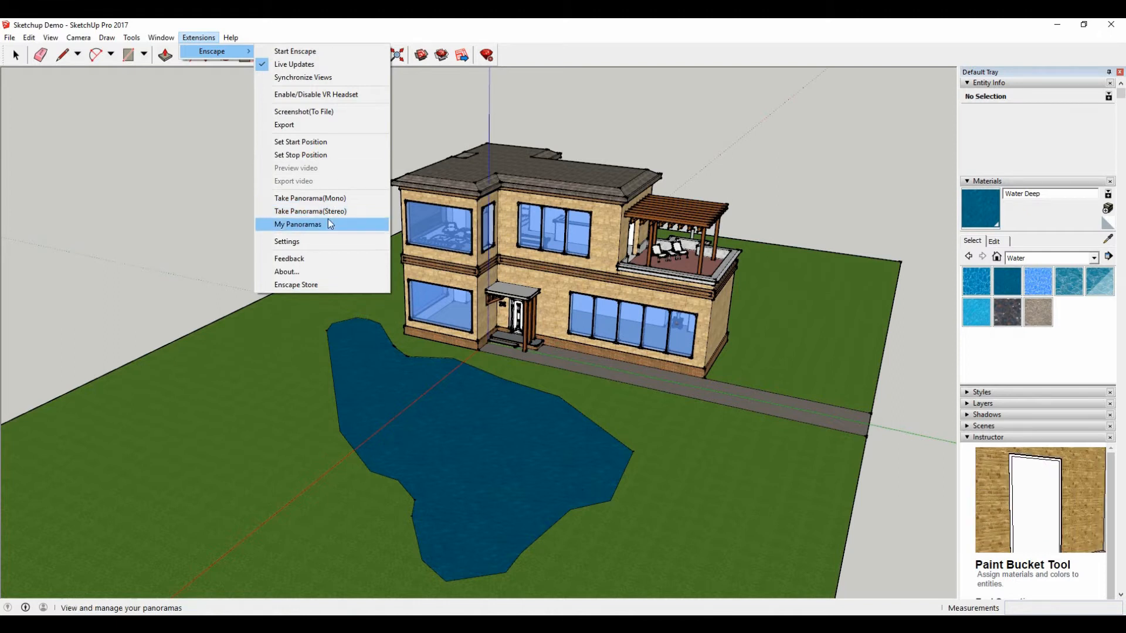
mouse_move(309, 198)
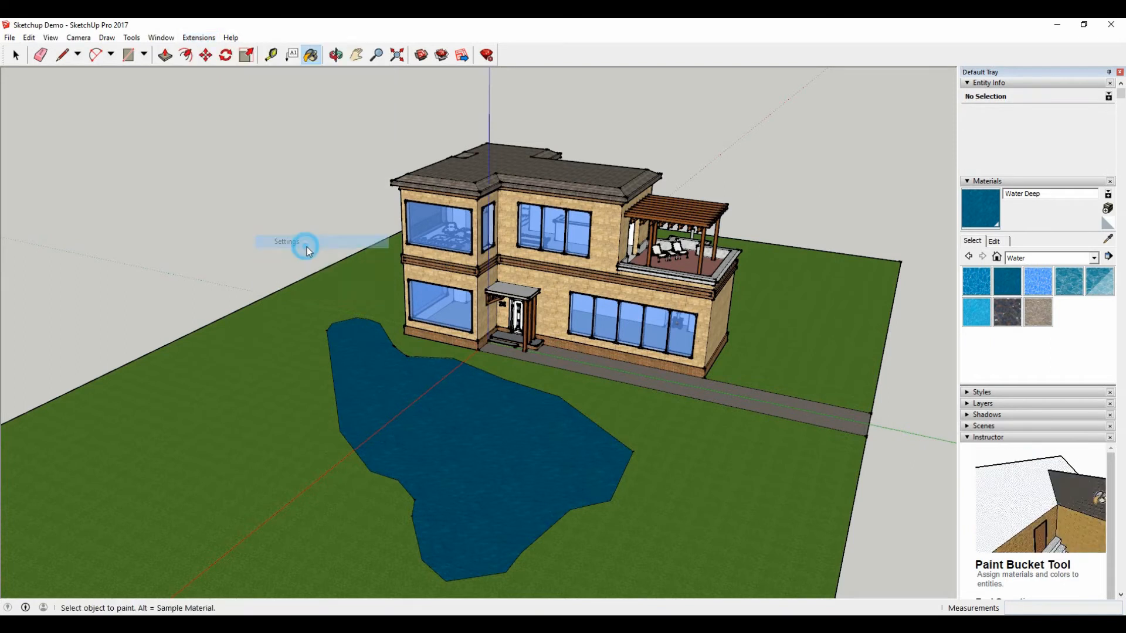
mouse_move(1061, 30)
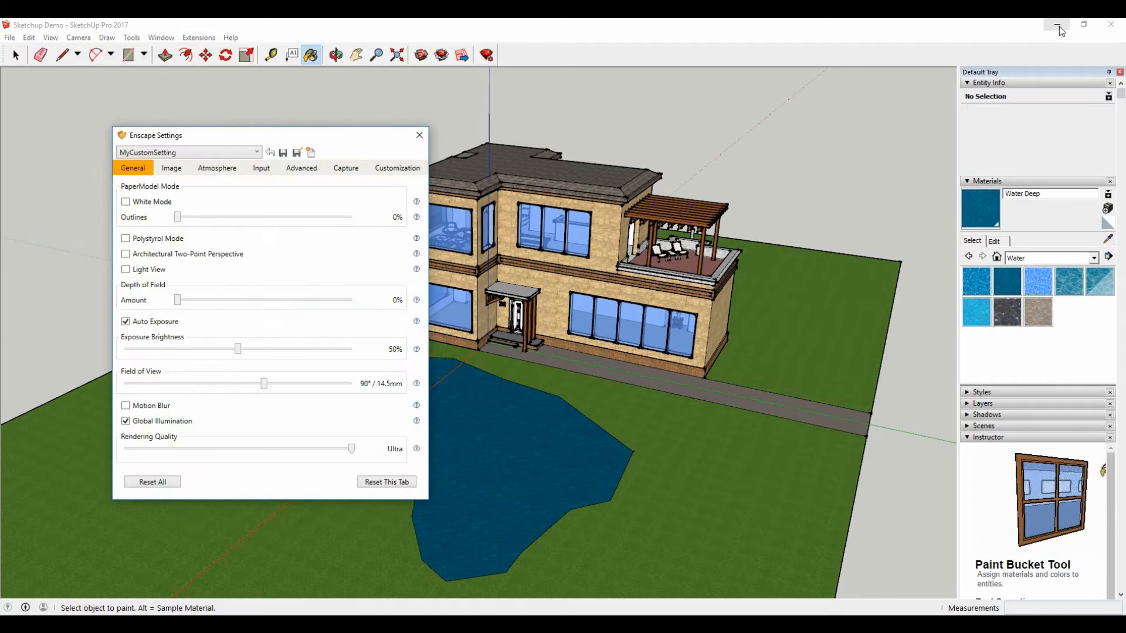
Step: Hide SketchUp and try White Mode with 15% outlines, then the Polystyrol look
click(309, 55)
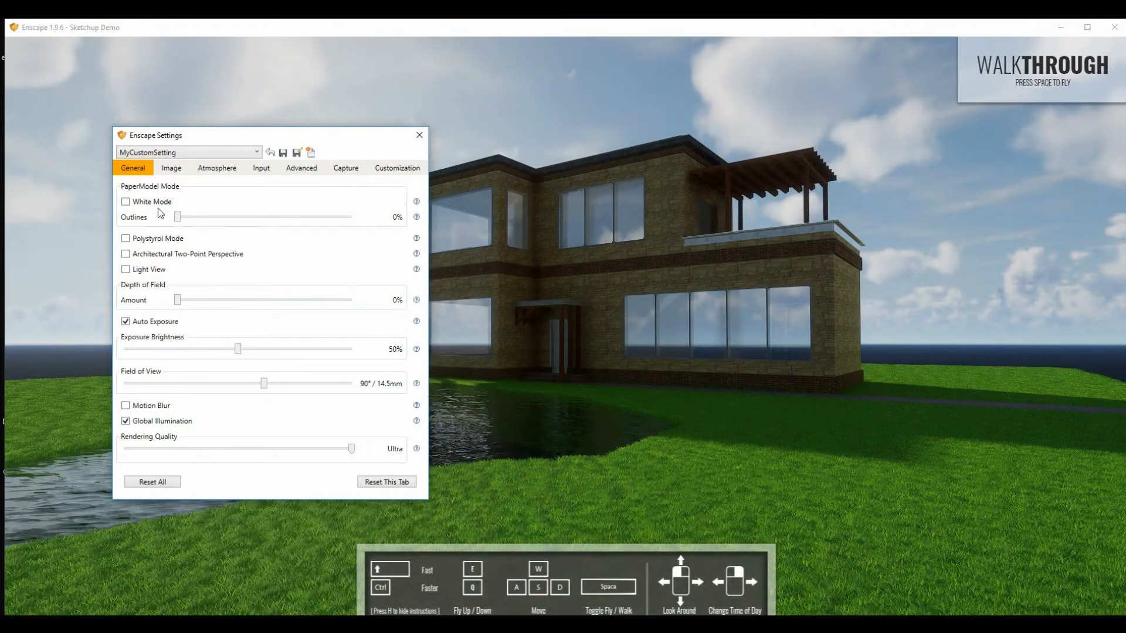
click(126, 202)
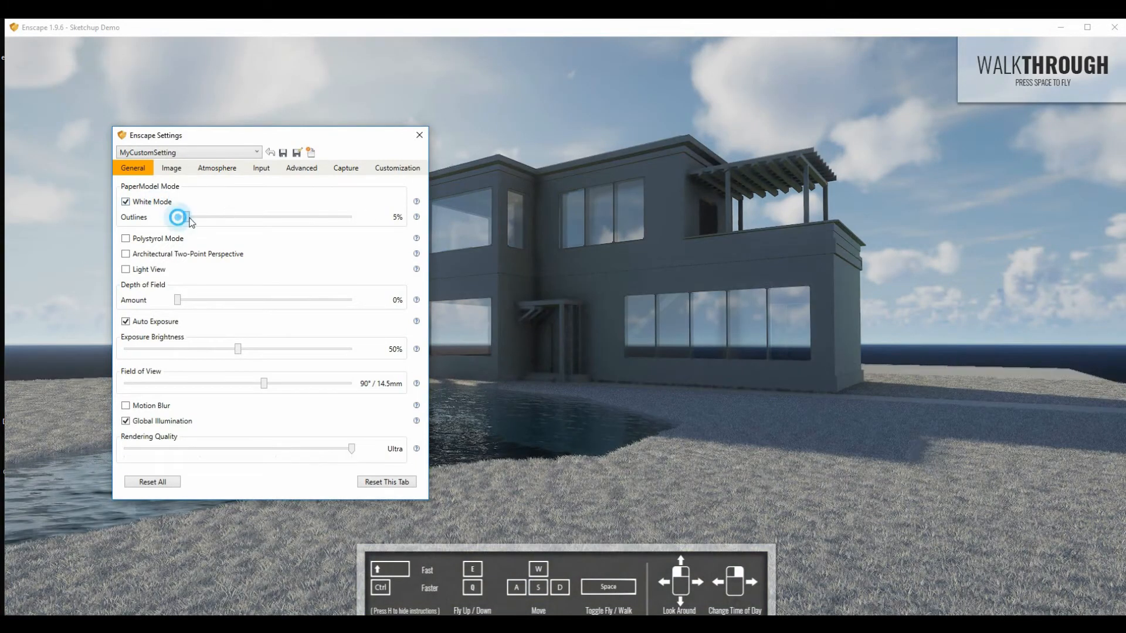
drag(178, 217, 204, 217)
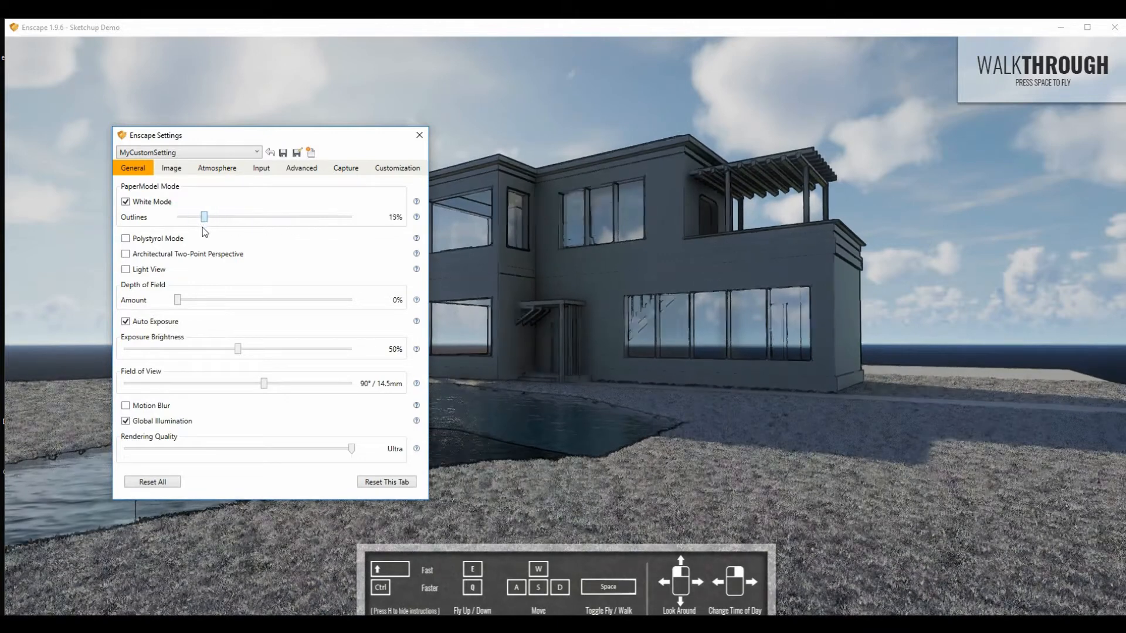
click(126, 238)
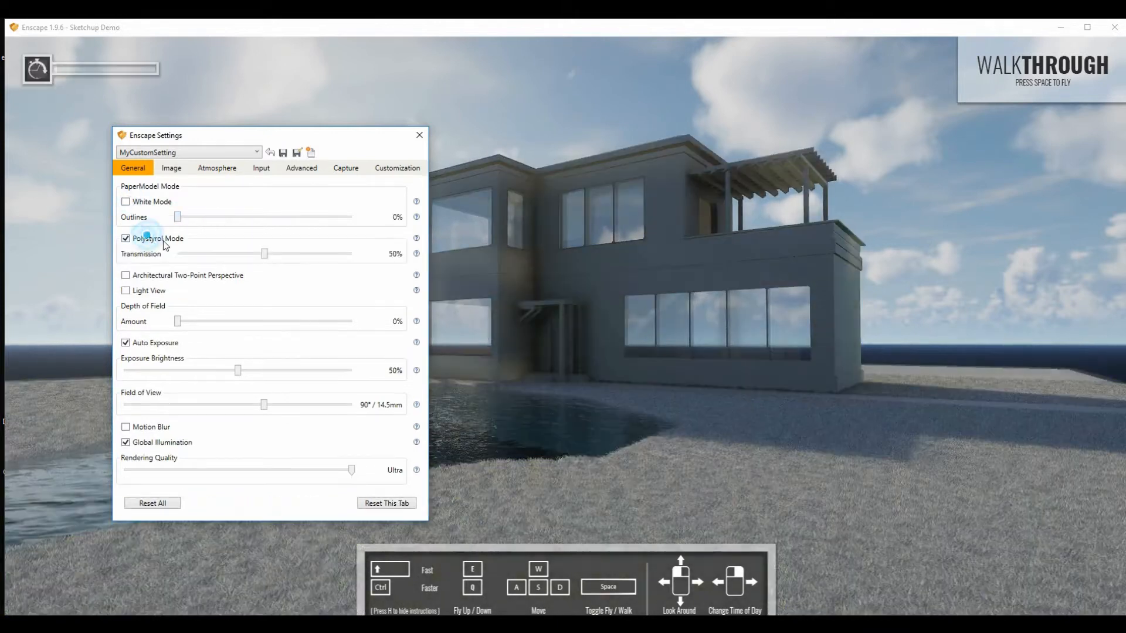
click(126, 238)
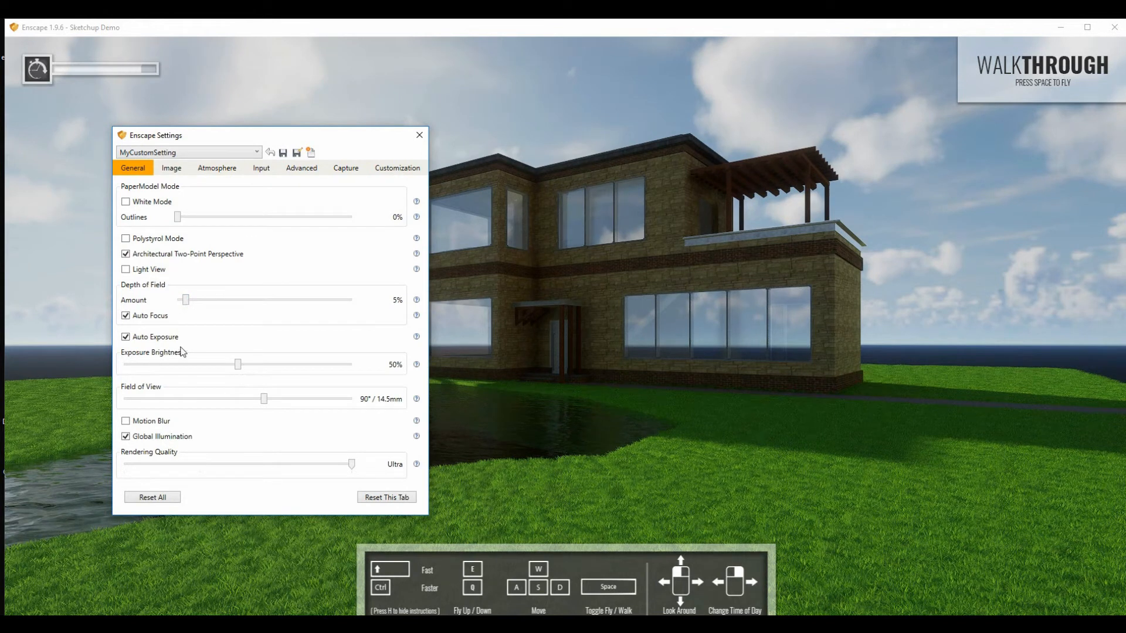
Step: Set auto exposure at 55% brightness and narrow the field of view to 81°
drag(238, 364, 204, 363)
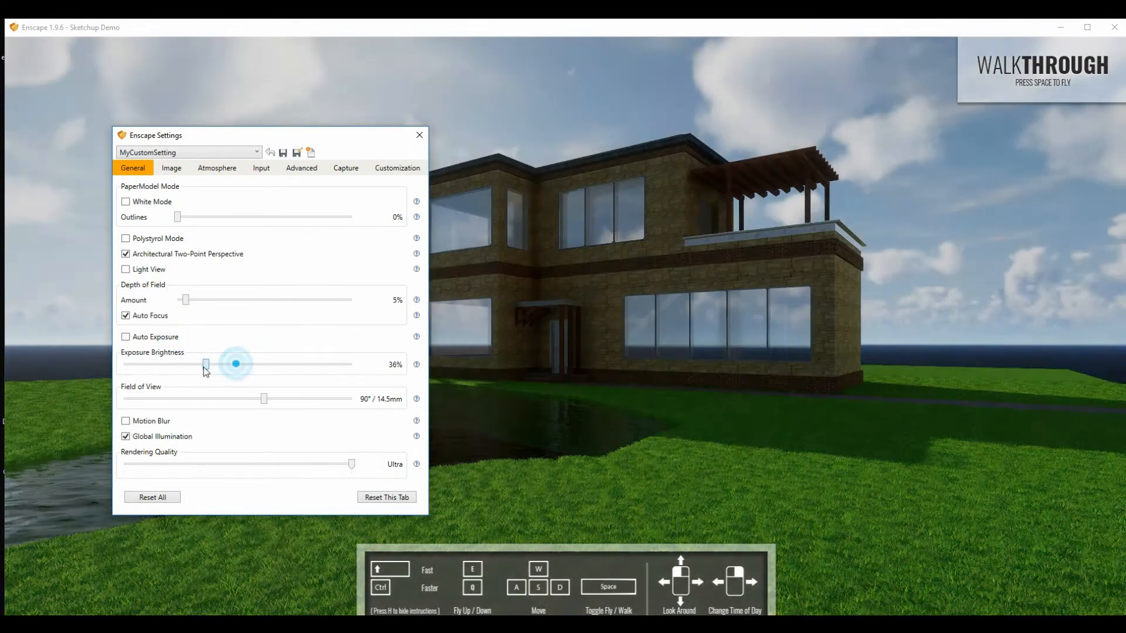
click(125, 336)
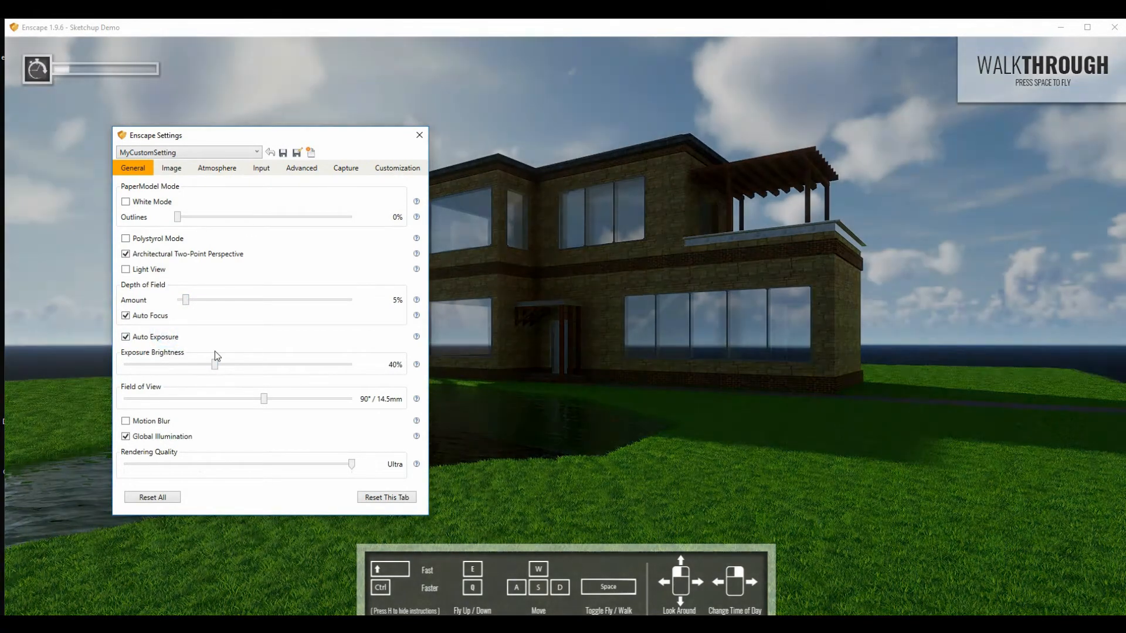
drag(215, 364, 247, 364)
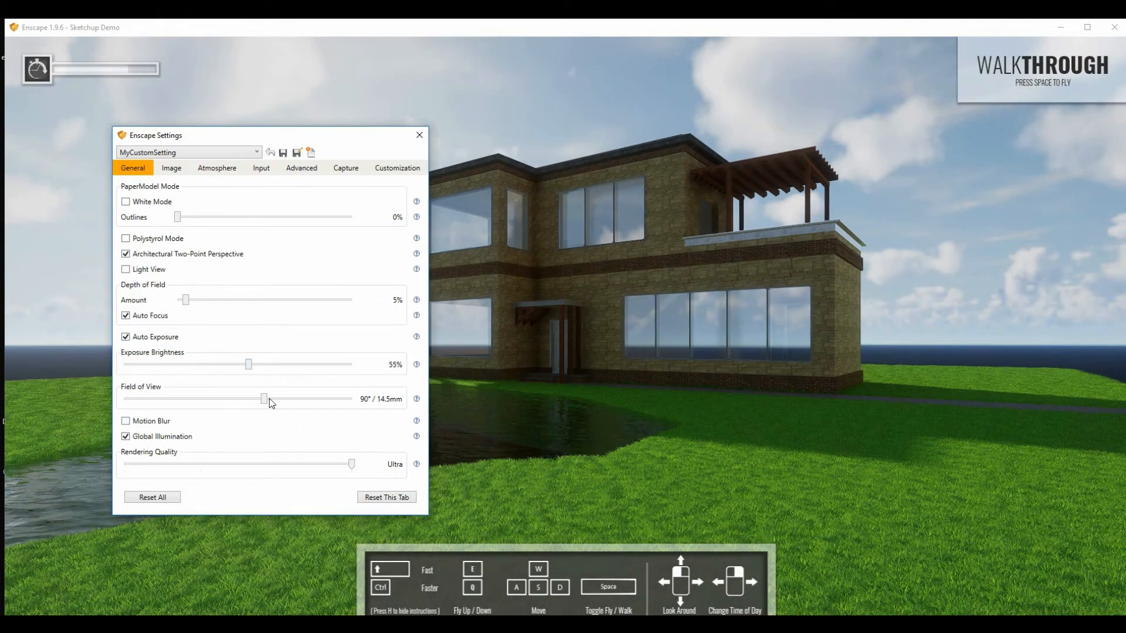
drag(264, 398, 248, 399)
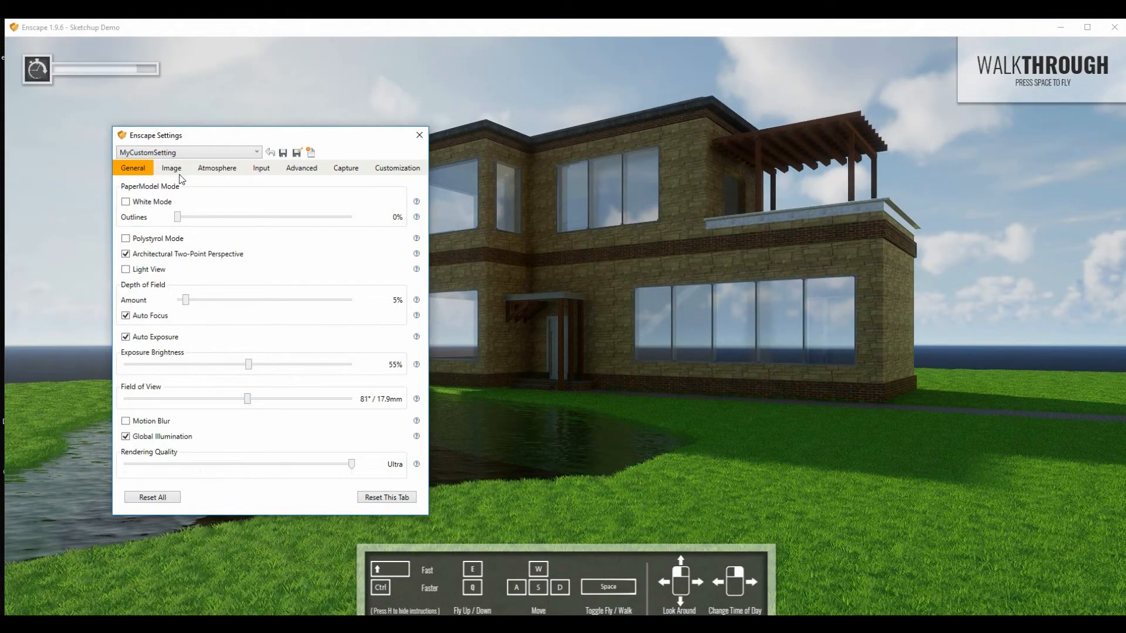
Step: Set atmosphere fog to 50% and cloud density to 4%, then close the settings
click(216, 167)
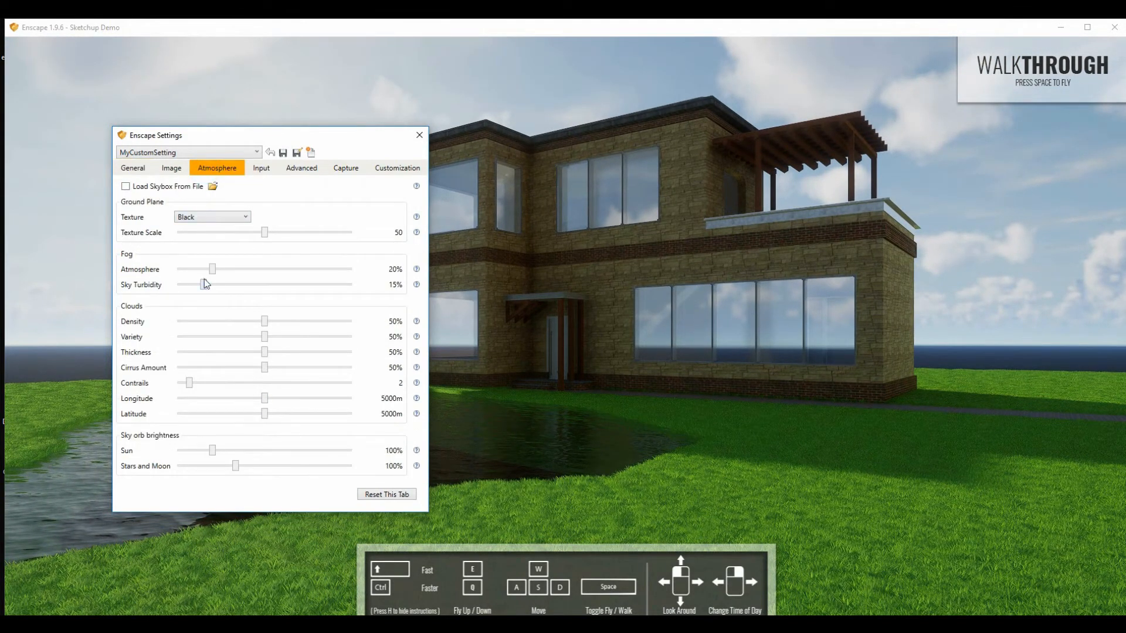
drag(212, 268, 280, 269)
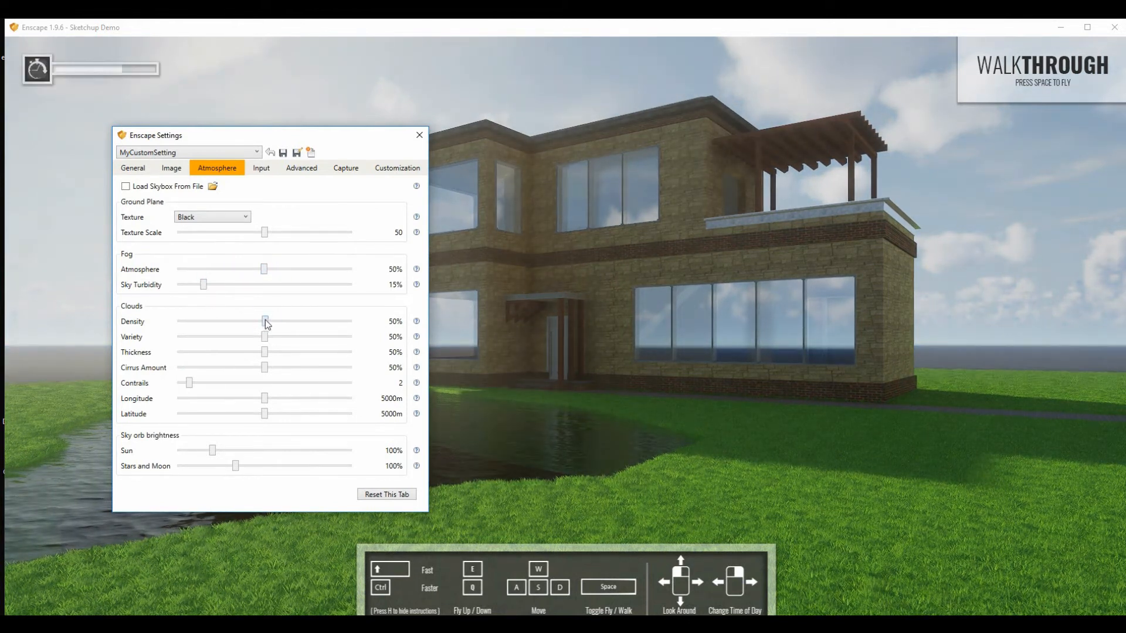
drag(264, 321, 301, 321)
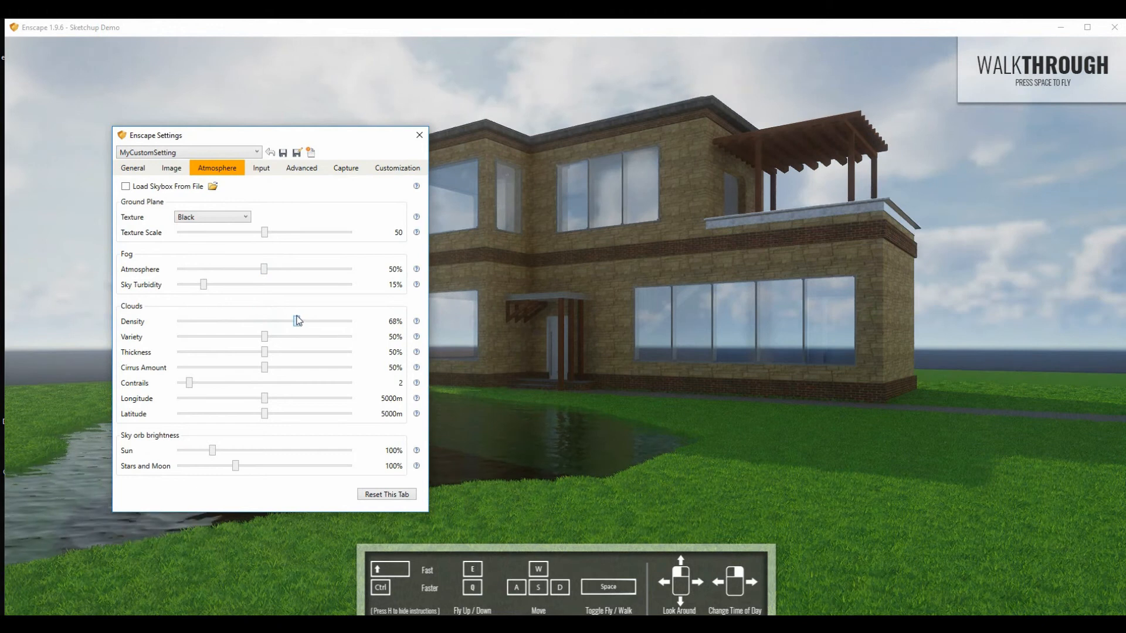
drag(295, 322, 249, 322)
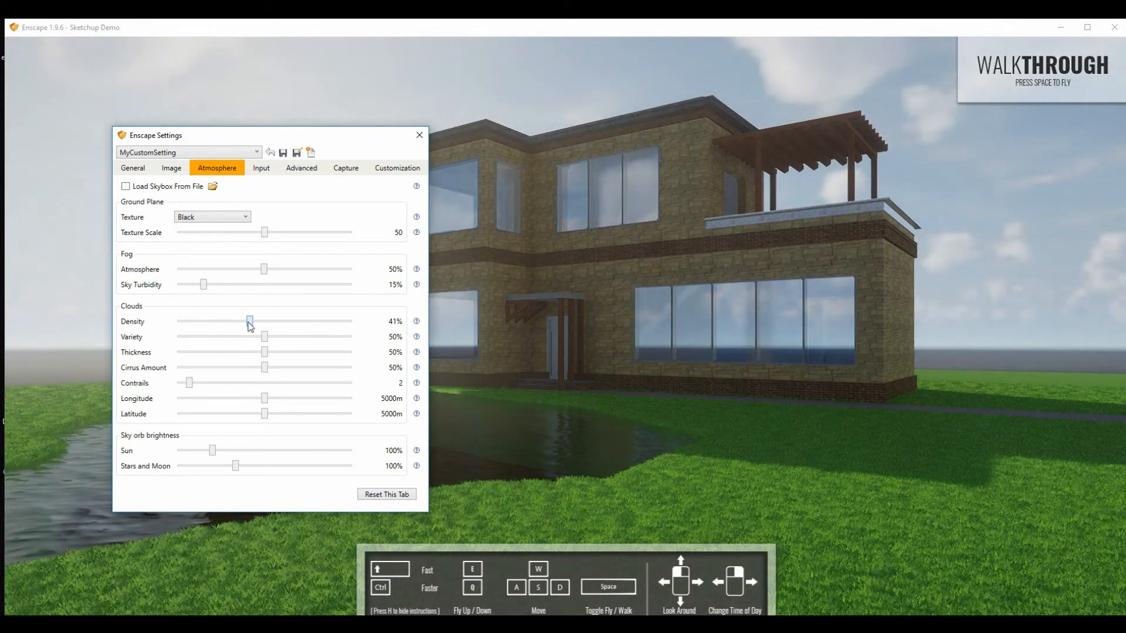
drag(250, 322, 183, 322)
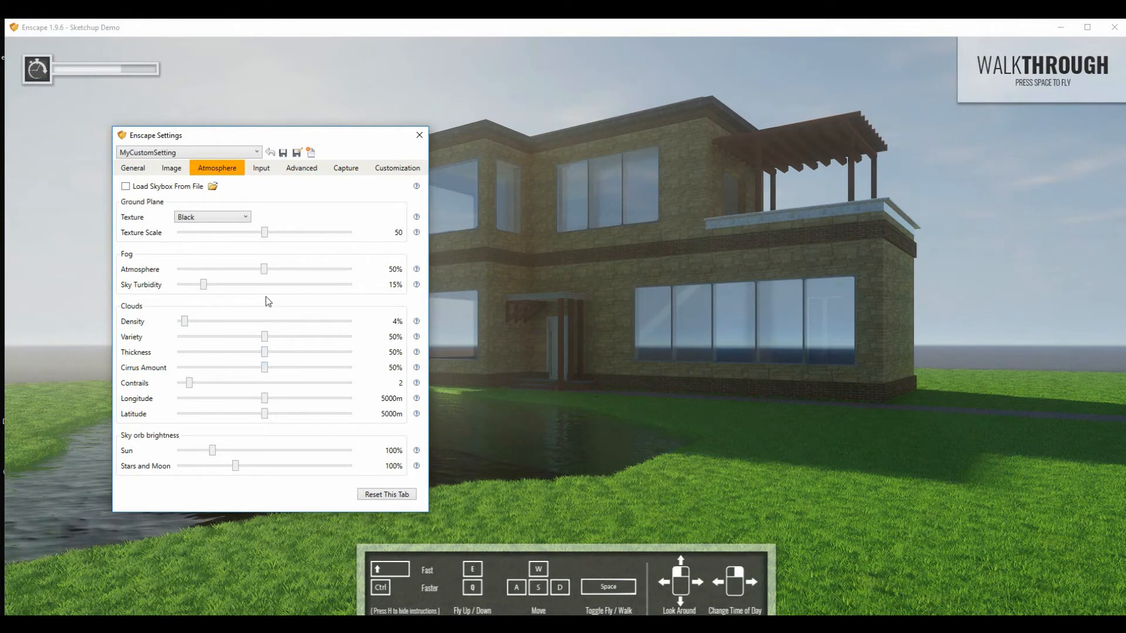
mouse_move(419, 135)
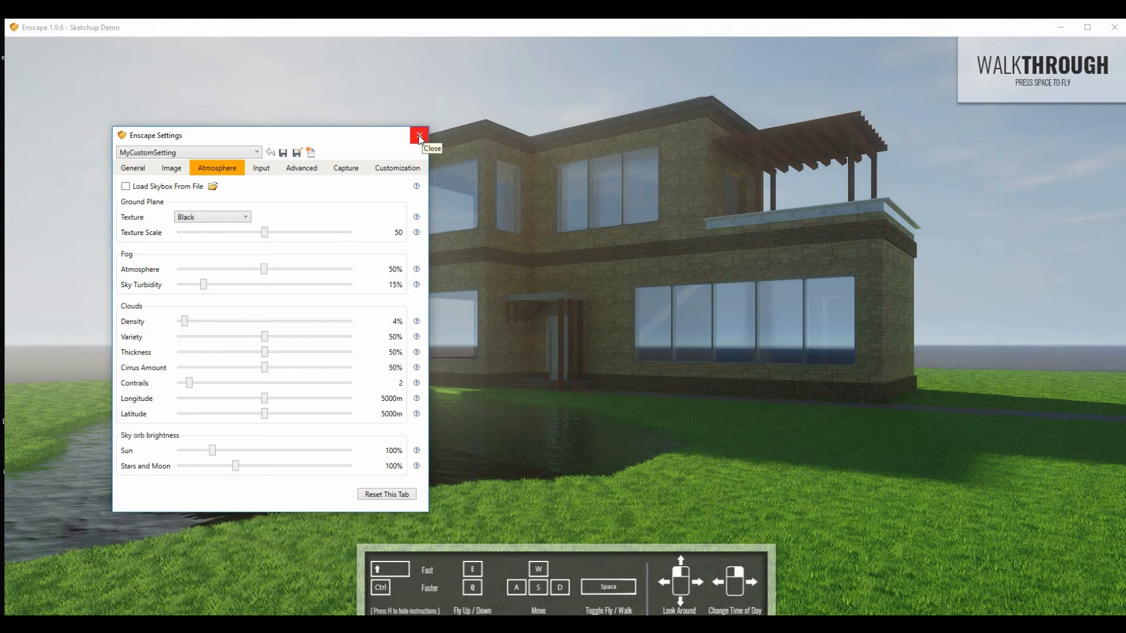
click(420, 137)
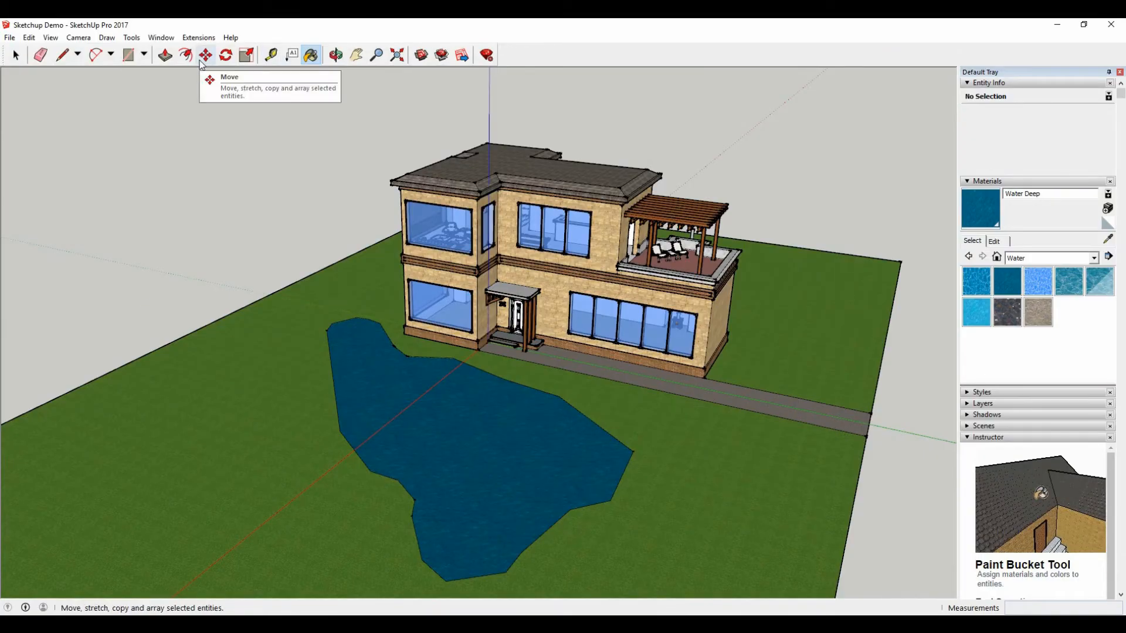
Step: Bring the Enscape render window back to front with roomscale VR active
click(199, 38)
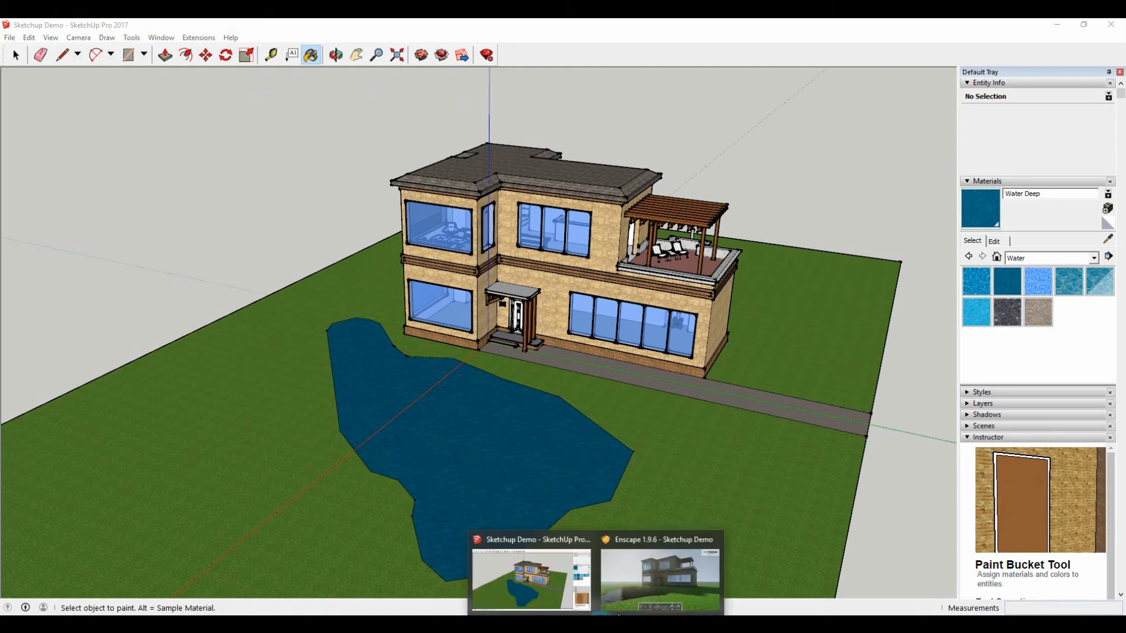
click(658, 579)
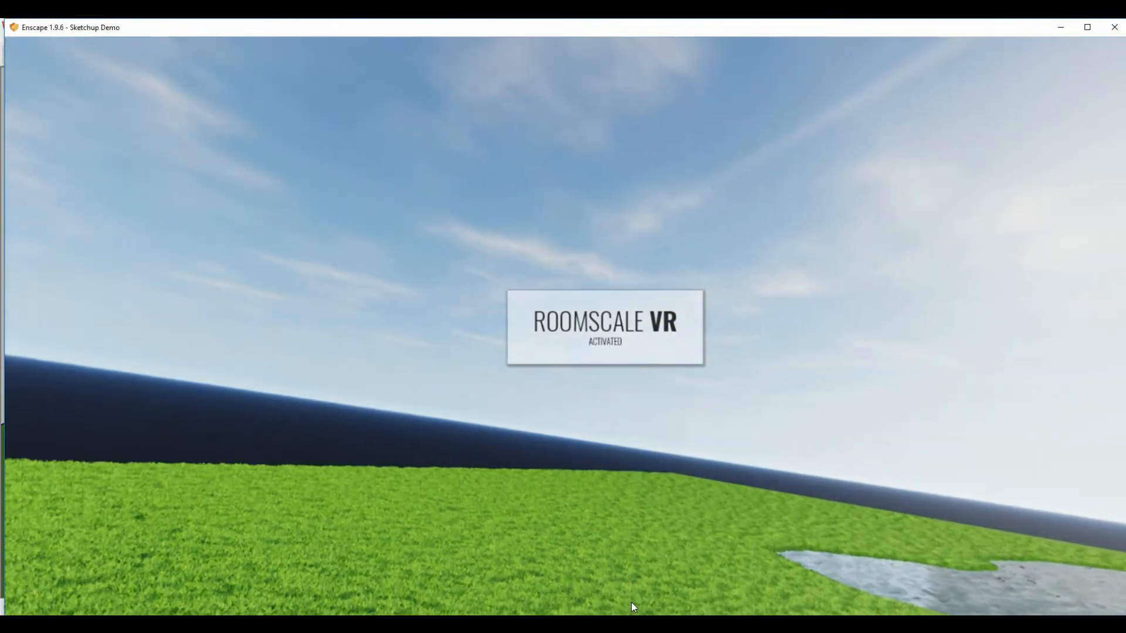